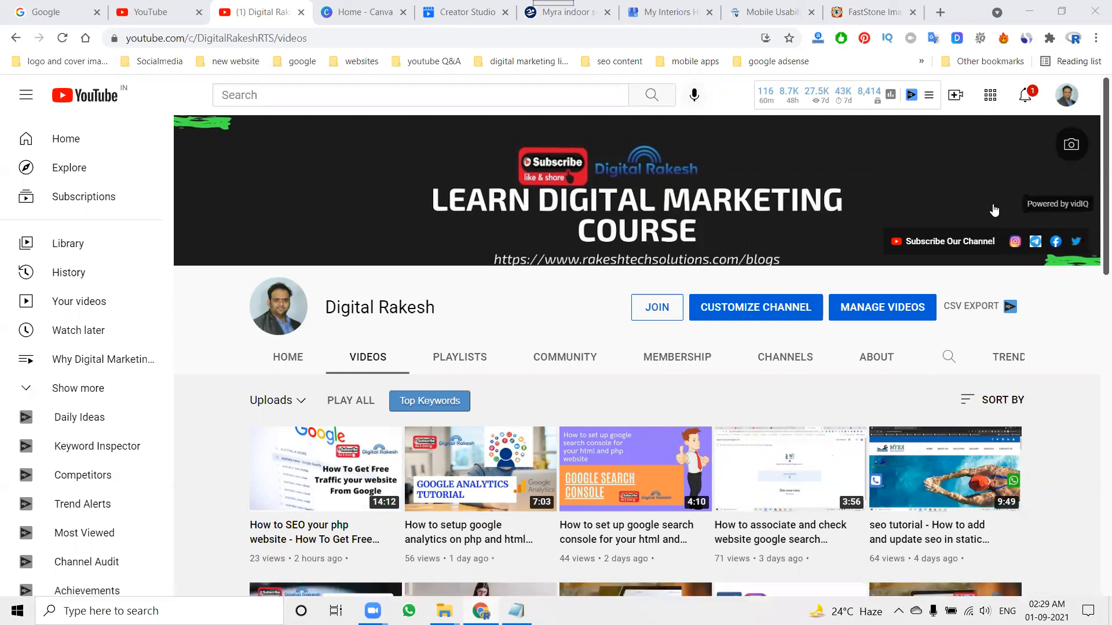
- Switch from the YouTube channel tab to the Rakesh Tech Solutions website tab
left_click(940, 11)
type("rakeshtechsolutions.com")
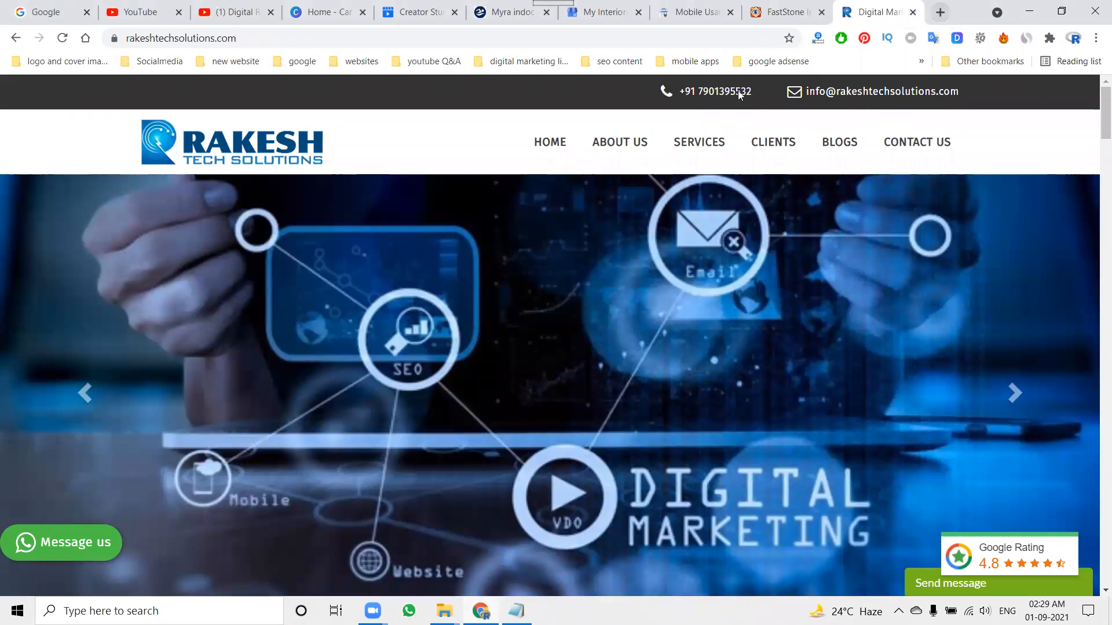
mouse_move(723, 100)
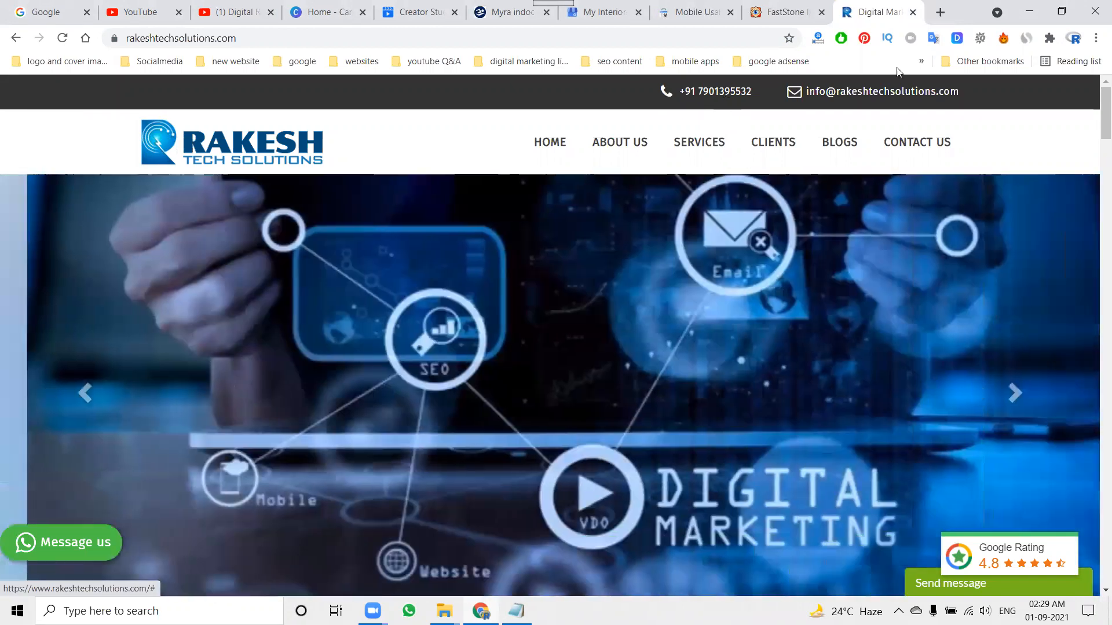
- Open XML-Sitemaps.com and the PRO Sitemaps plans in new tabs, then return to the homepage tab
left_click(942, 12)
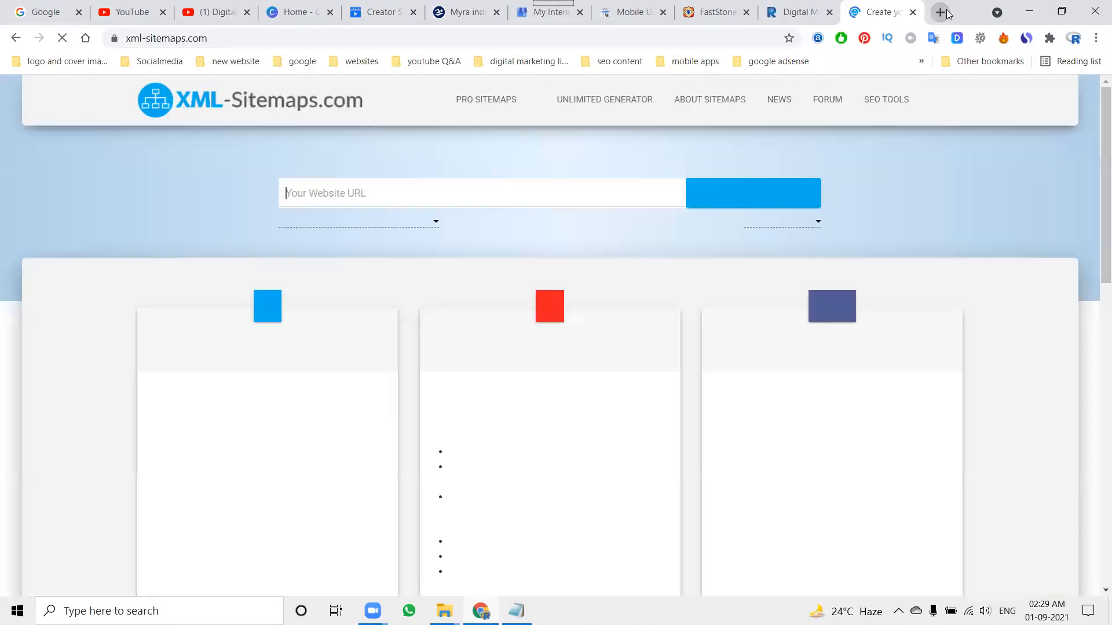
type("https://www.countoflanguages.com/")
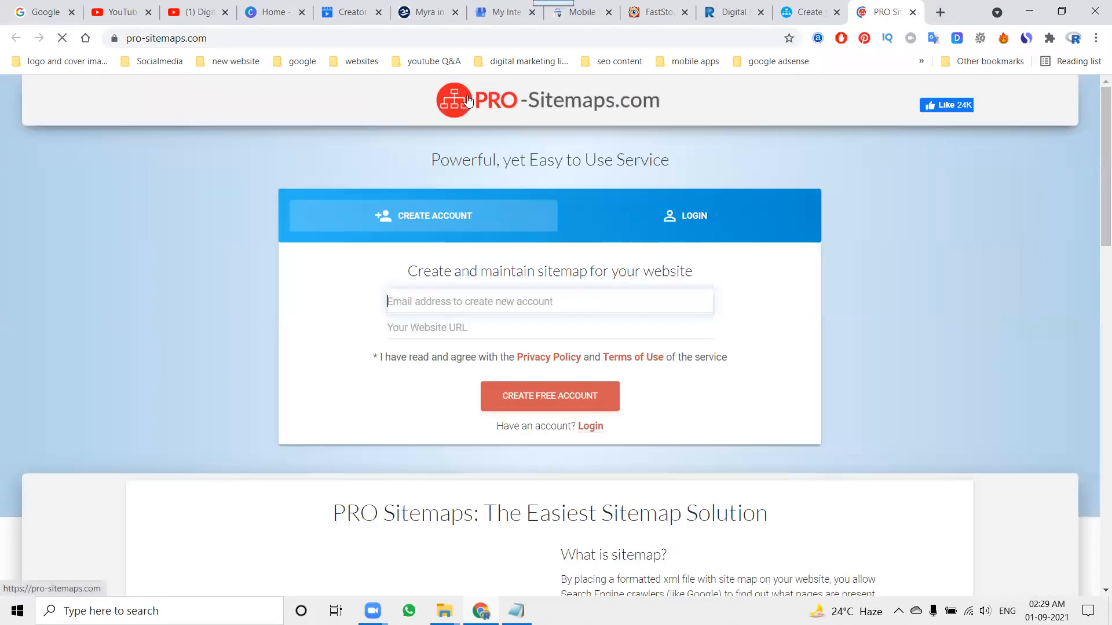
scroll("down", 3)
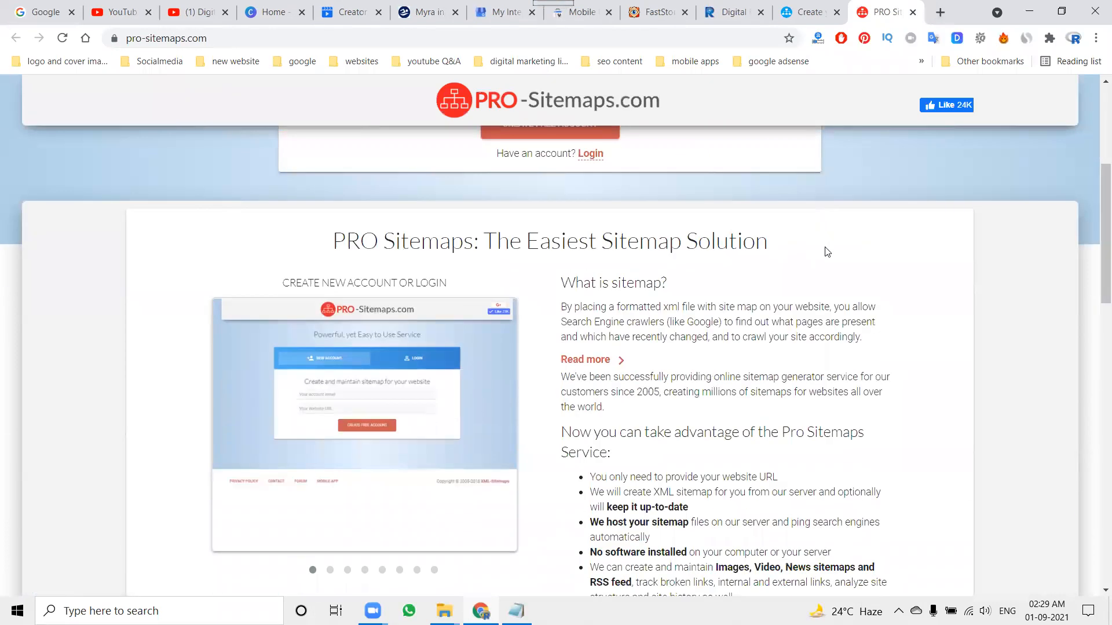
scroll("down", 3)
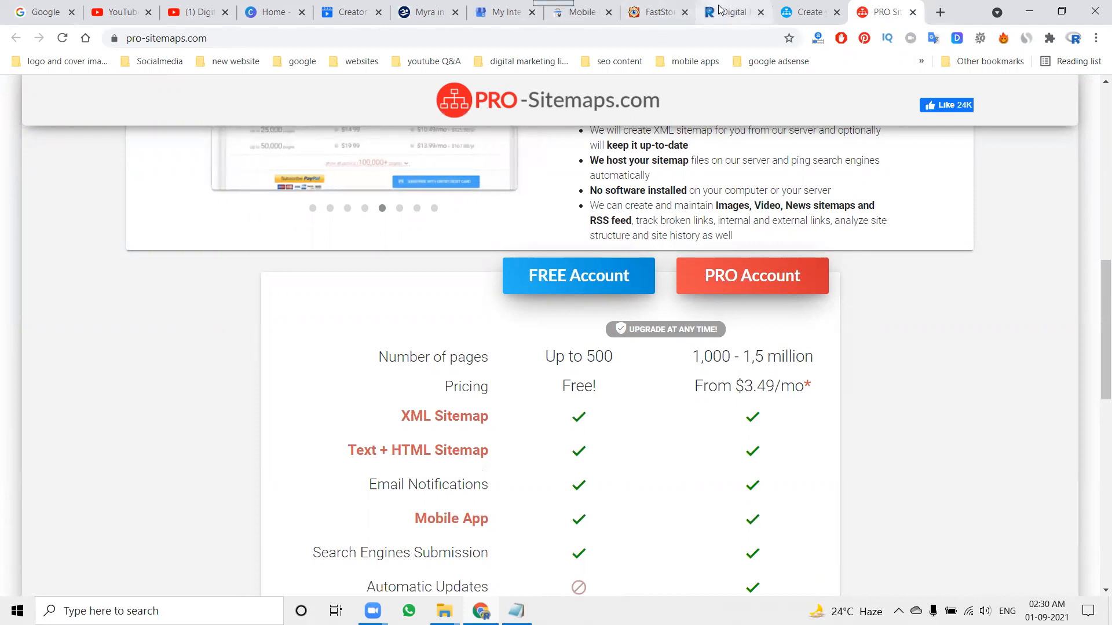
left_click(731, 11)
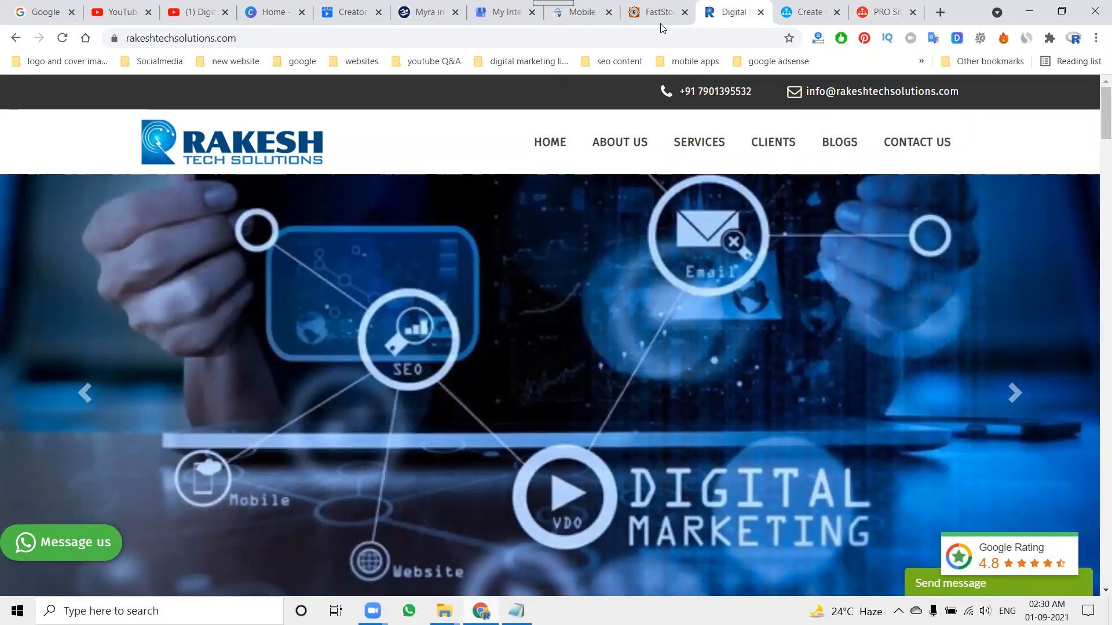
- Switch between the Google and sitemap generator tabs and clear the XML-Sitemaps URL field
left_click(45, 12)
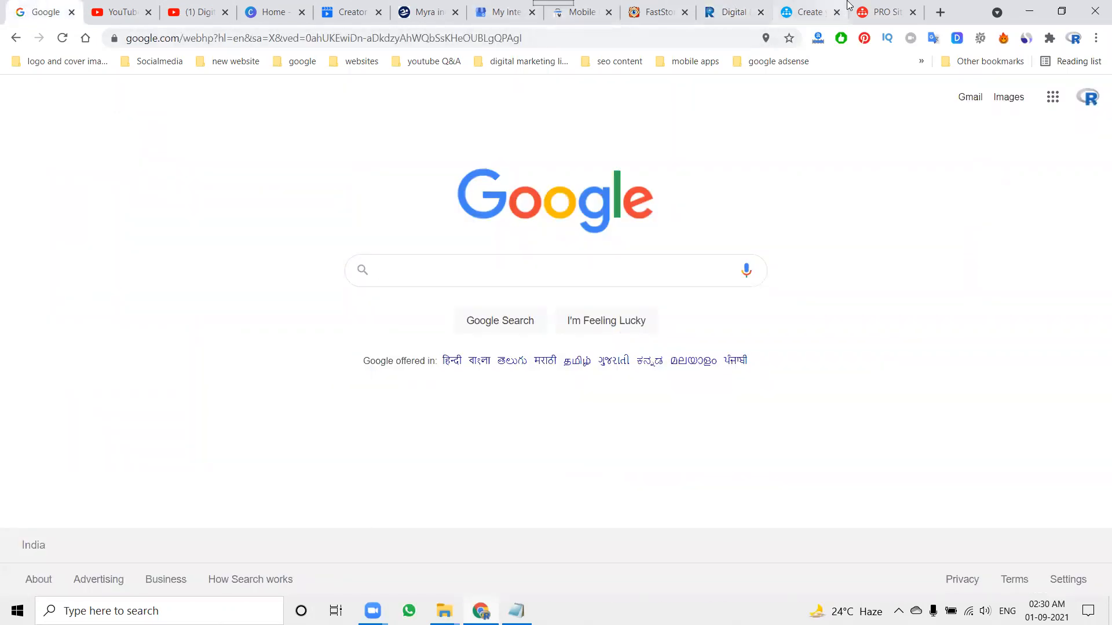
left_click(808, 11)
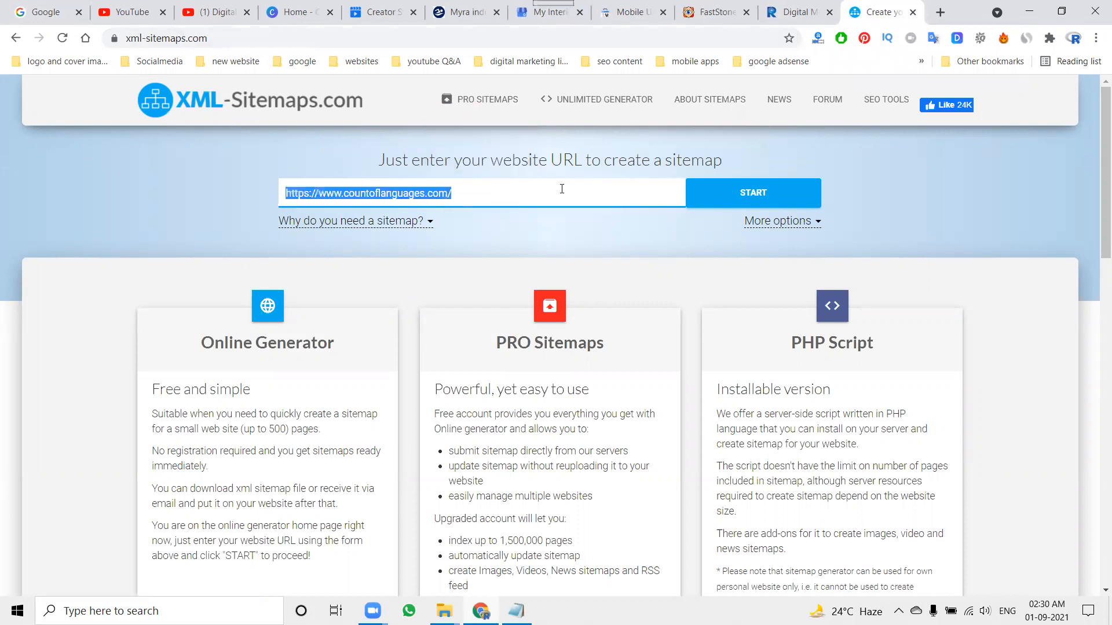
key("delete")
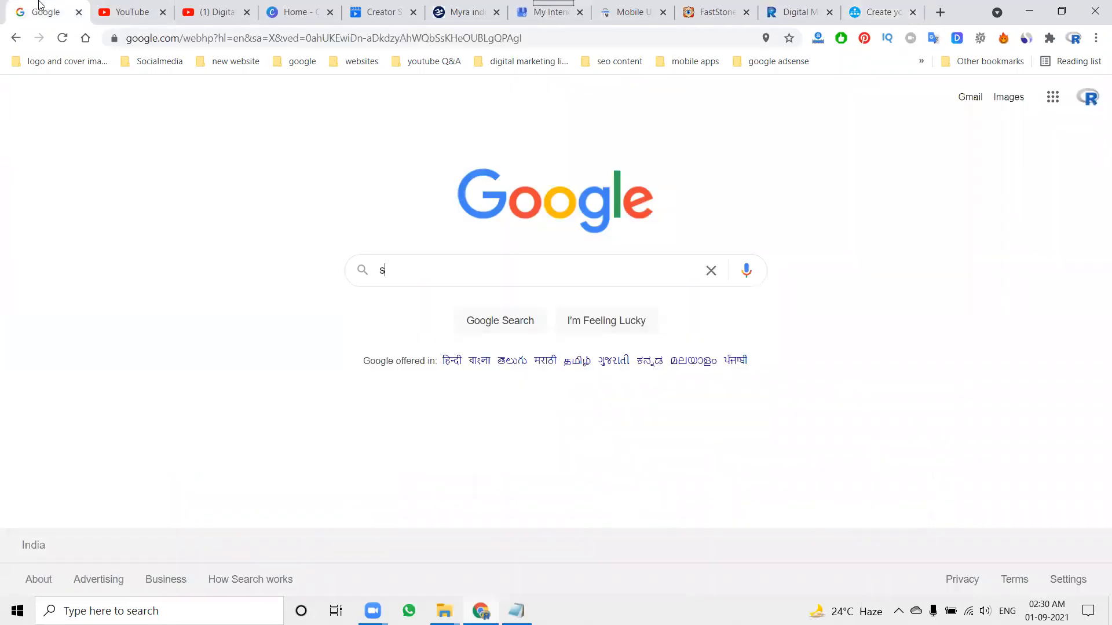
- Run the Google search site:rakeshtechsolutions.com showing about 801 indexed pages
type("ite:")
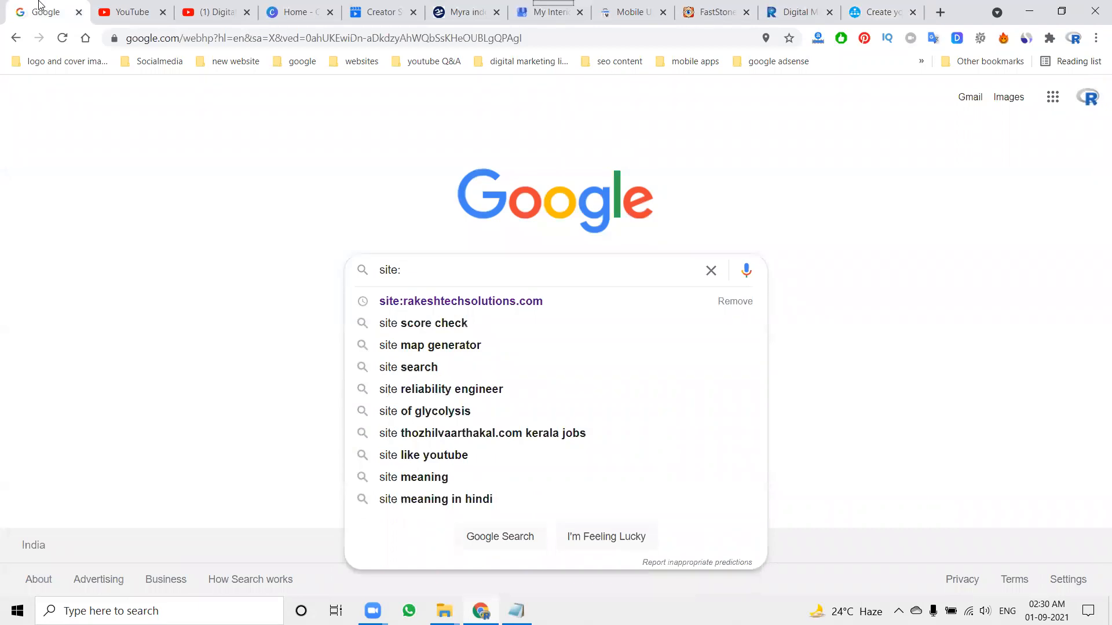
left_click(460, 301)
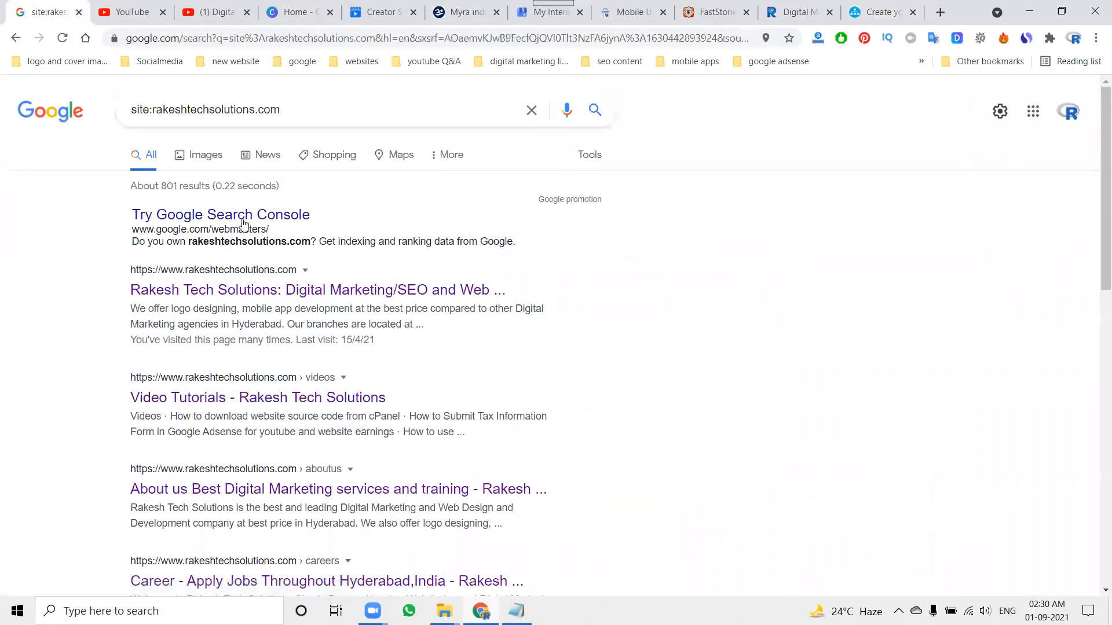
double_click(166, 185)
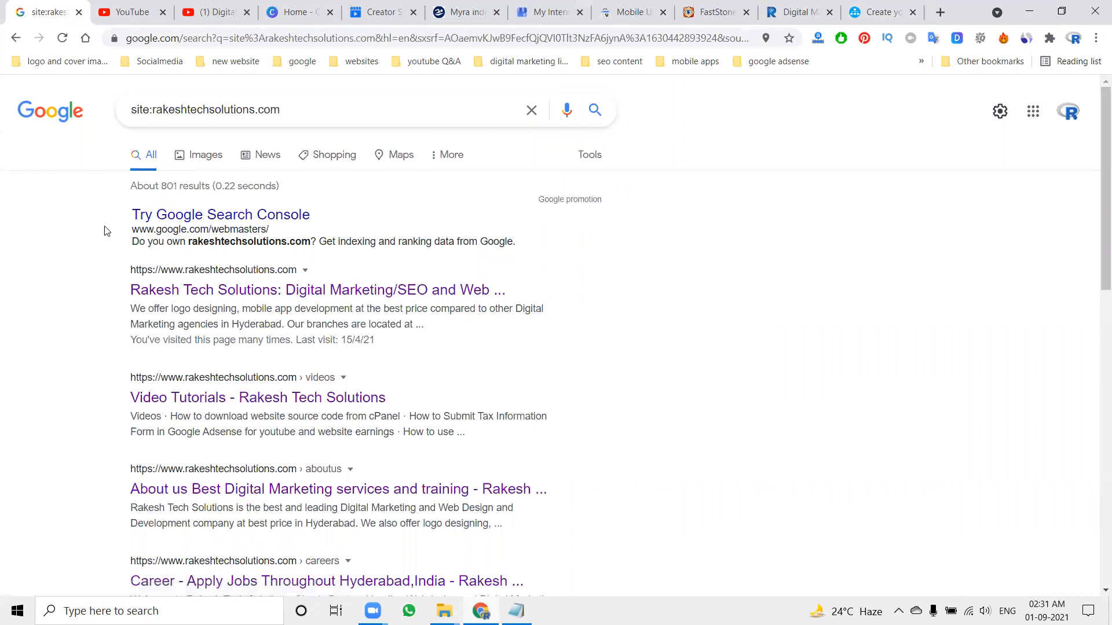
scroll("down", 3)
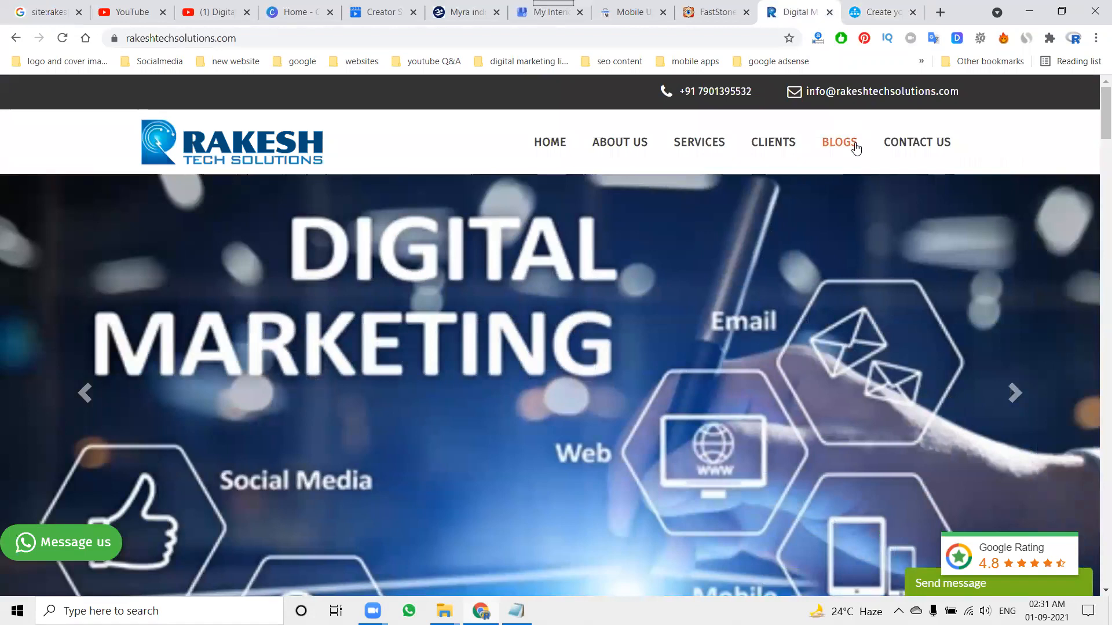
- Open the website's BLOGS page, open the Advanced Digital Marketing Training result separately and close it
left_click(839, 141)
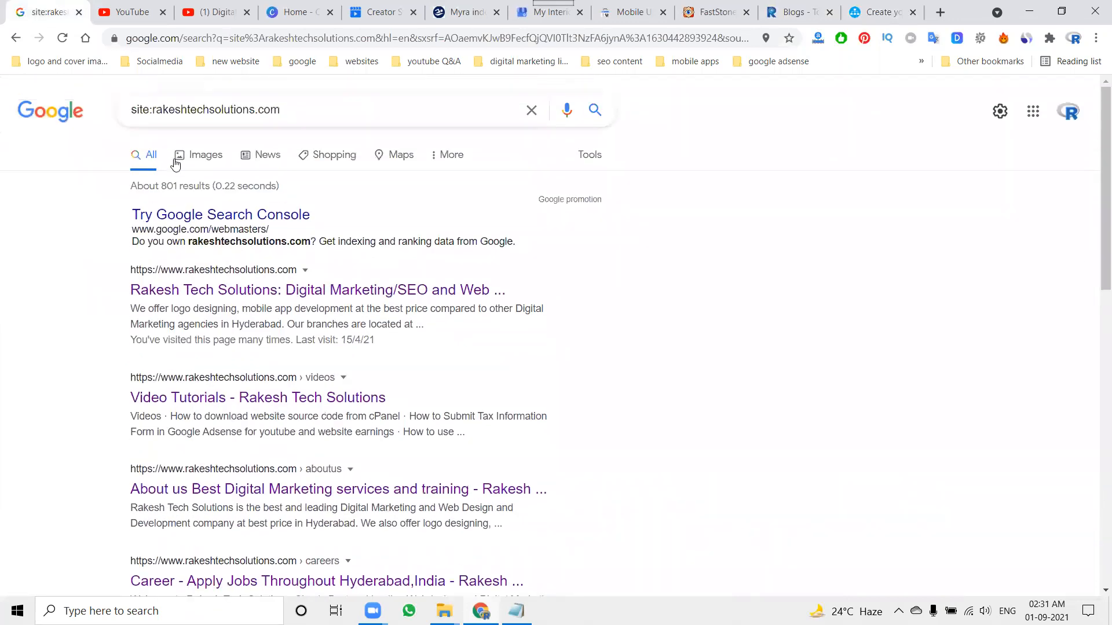
scroll("down", 3)
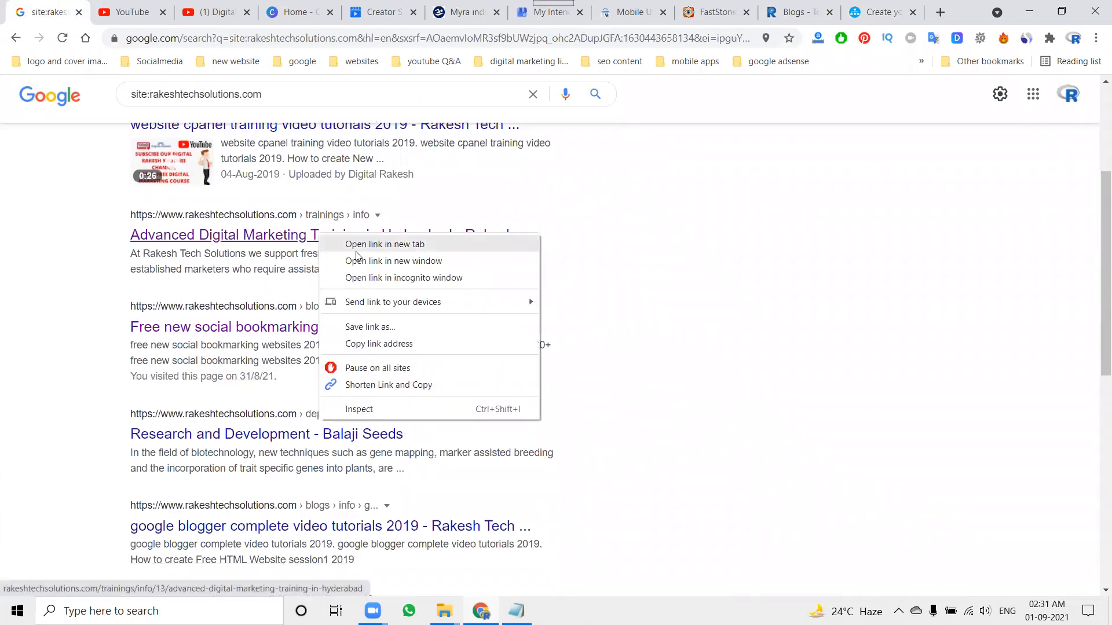
left_click(385, 244)
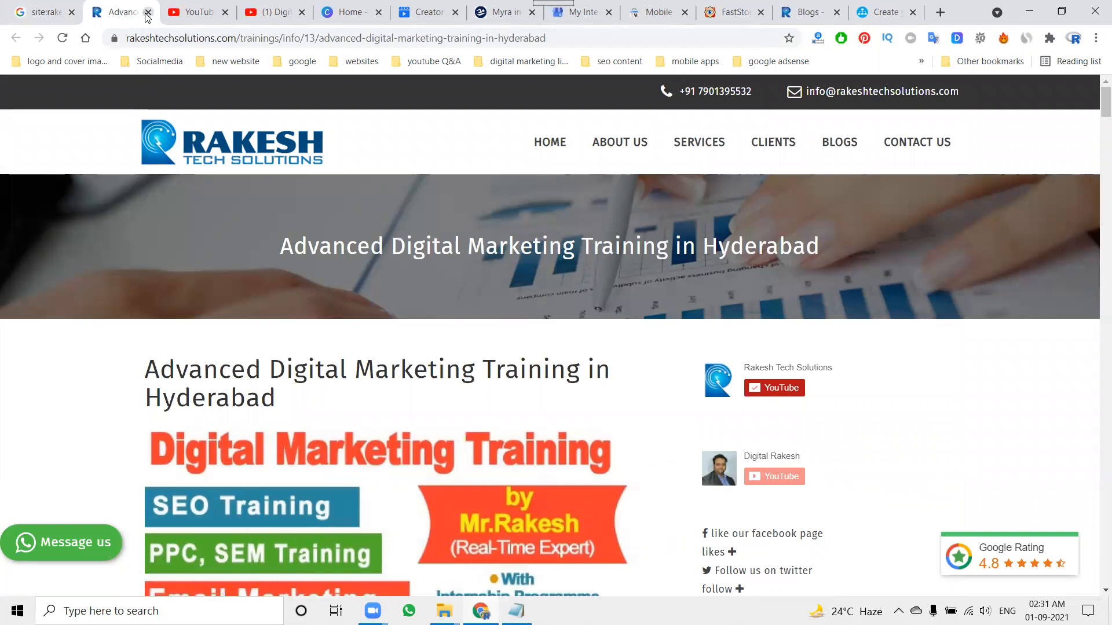
left_click(148, 12)
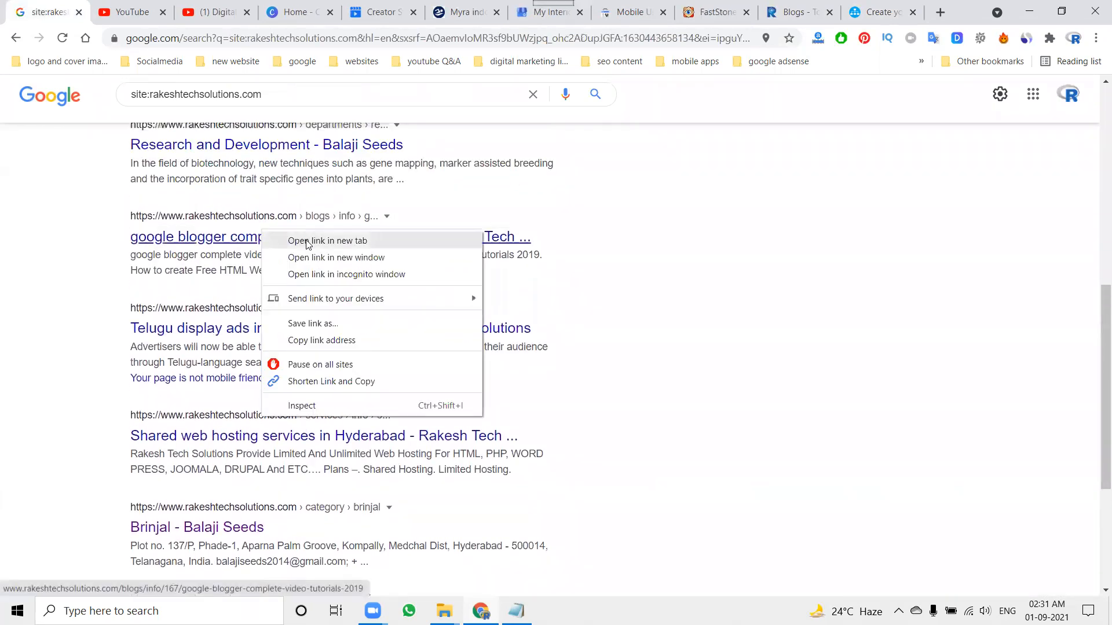
left_click(328, 241)
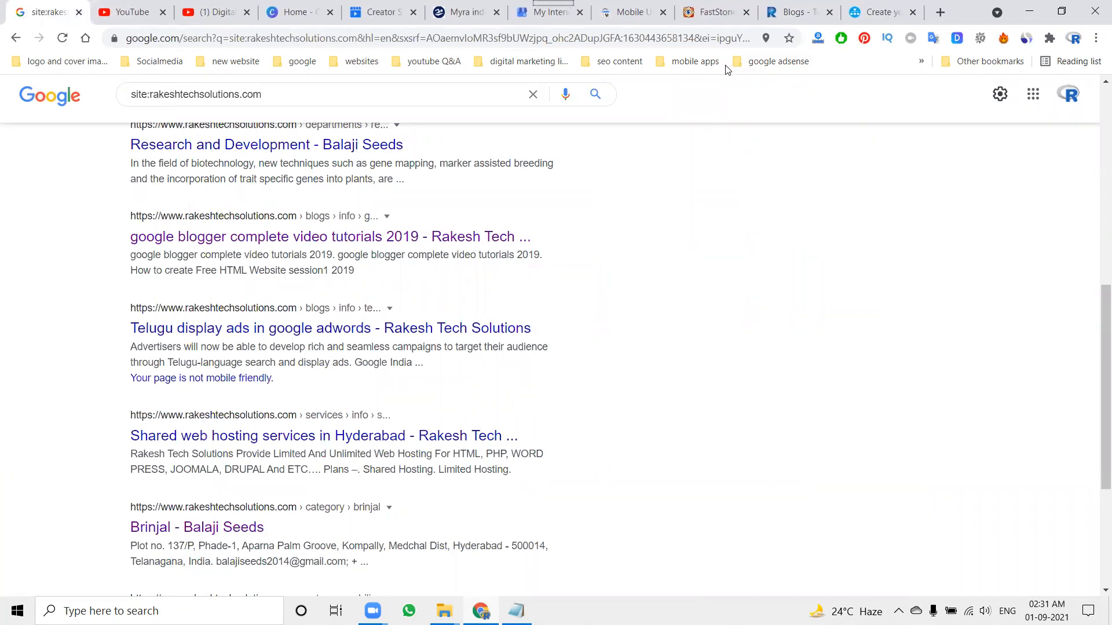
- Open Google Search Console in a new tab and select the rakeshtechsolutions.com property
left_click(939, 11)
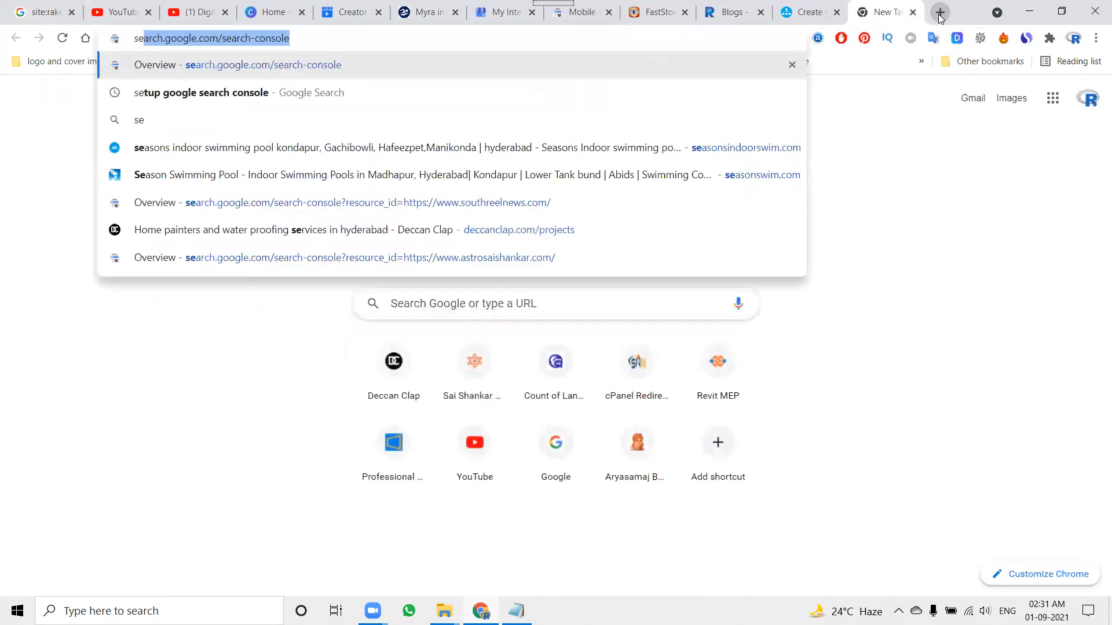
left_click(368, 257)
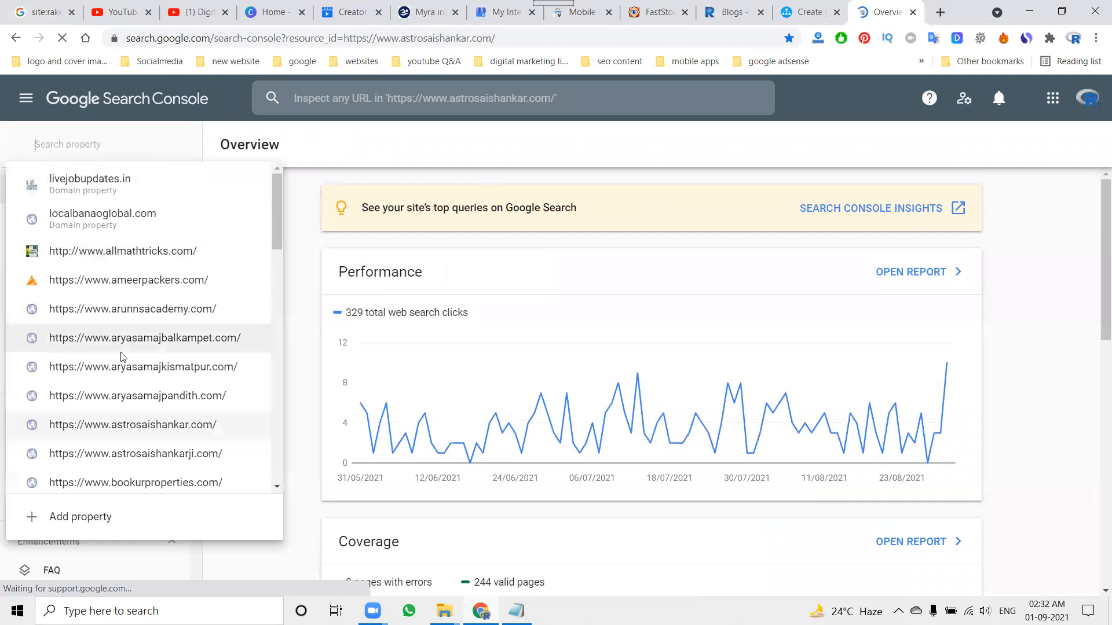
scroll("down", 3)
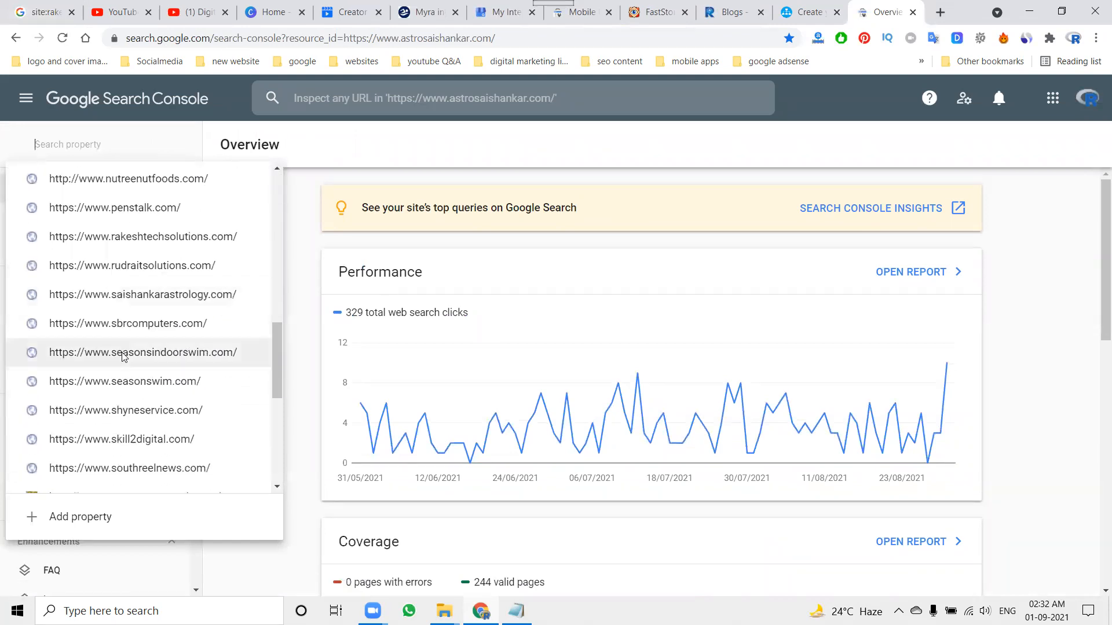
left_click(142, 237)
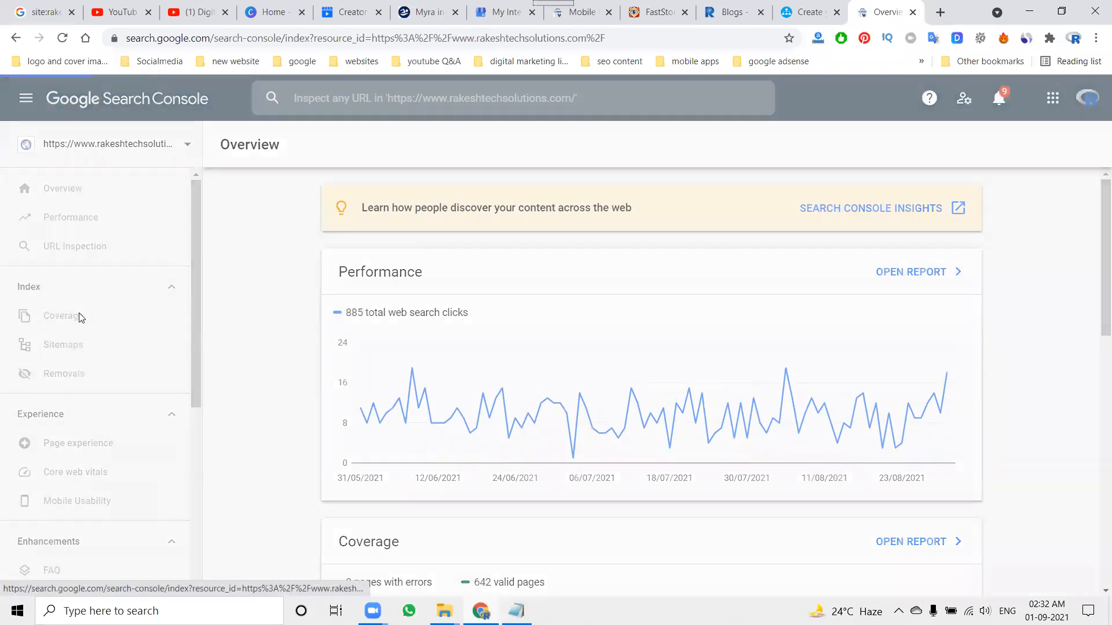
- Review the Coverage report for submitted pages: 0 errors, 307 valid, 193 excluded
left_click(63, 315)
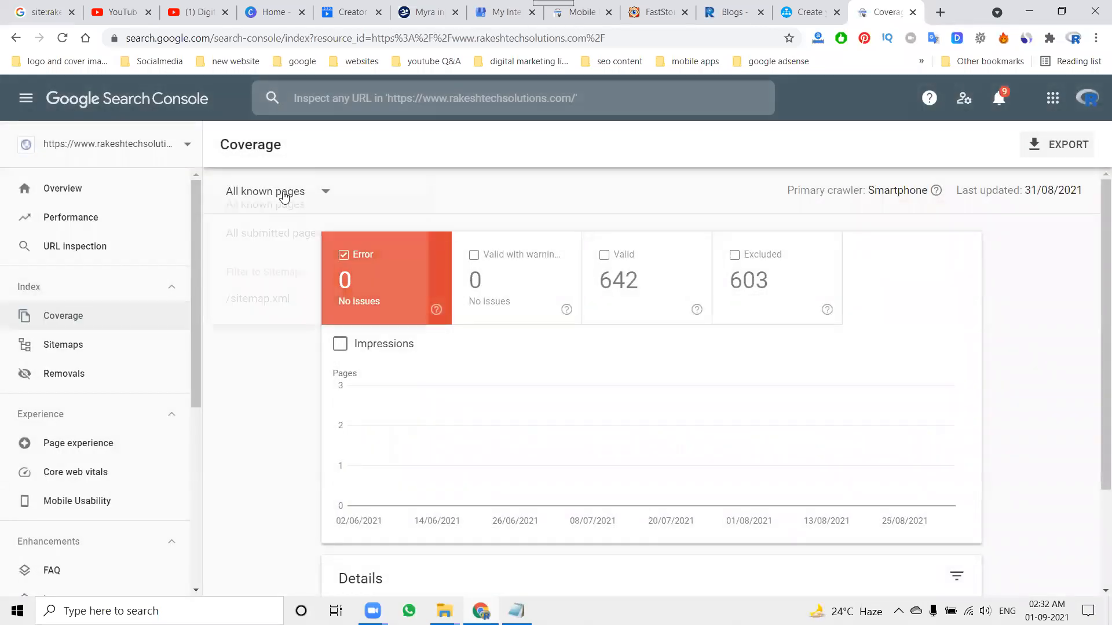
left_click(271, 232)
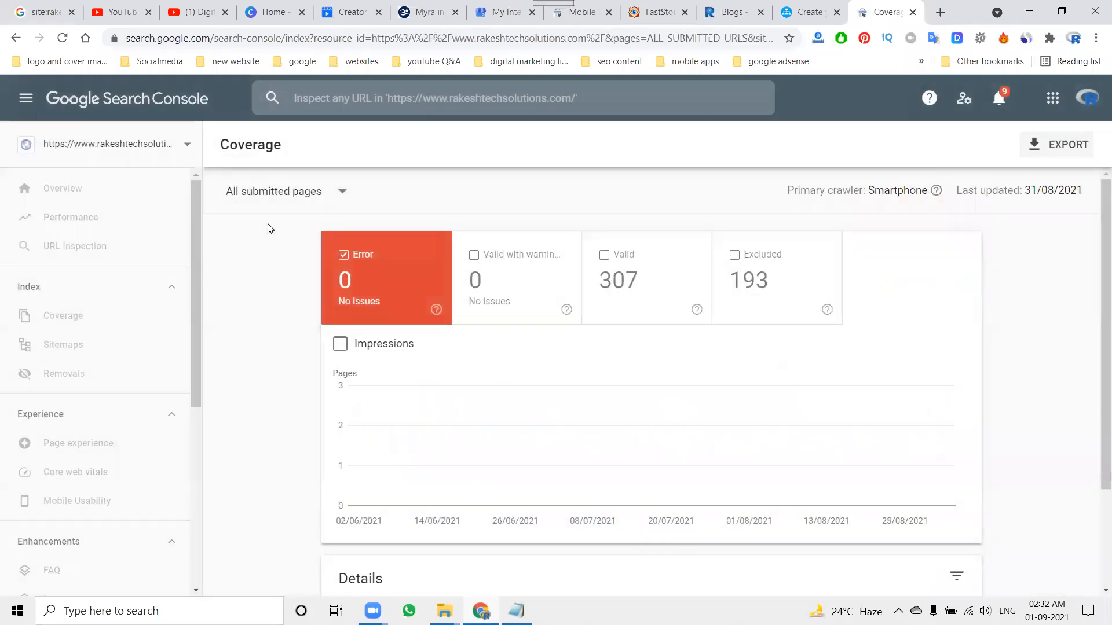
left_click(273, 191)
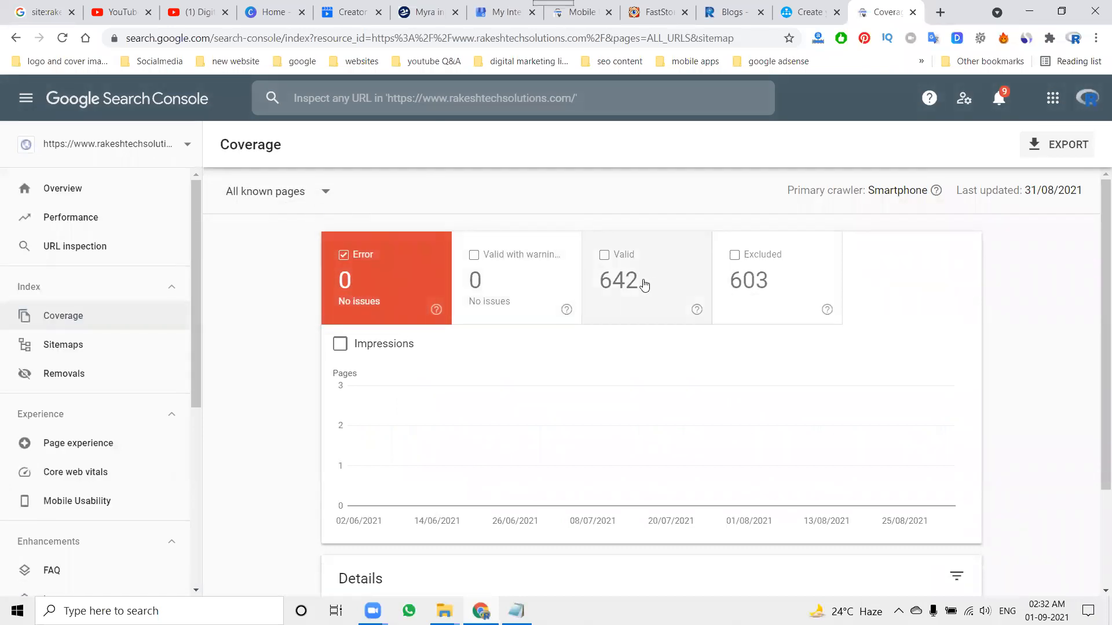
scroll("down", 3)
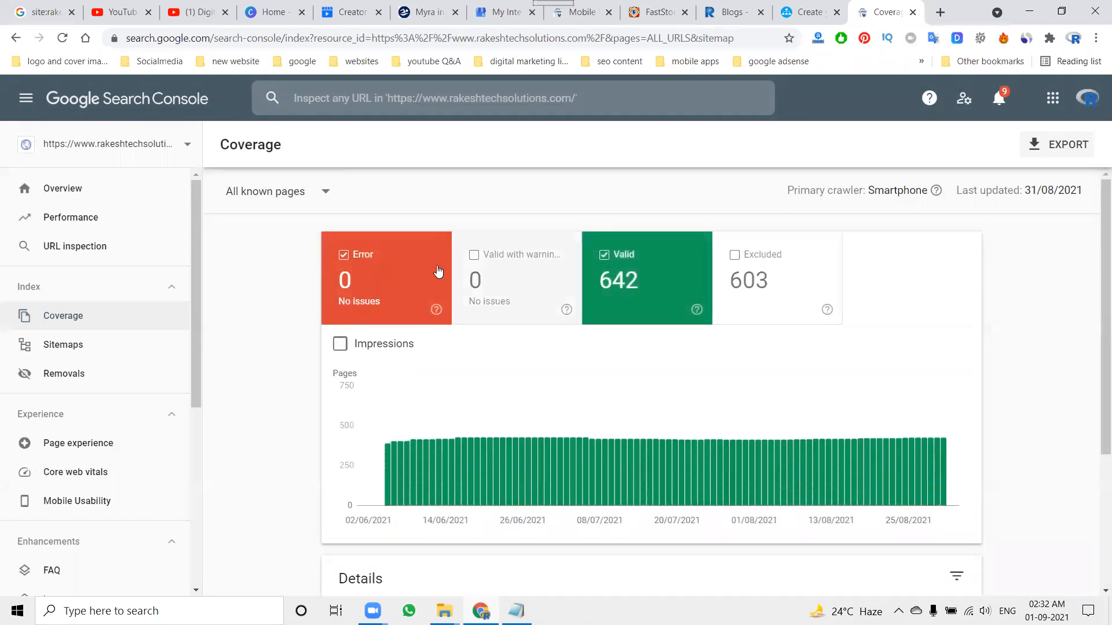
scroll("down", 3)
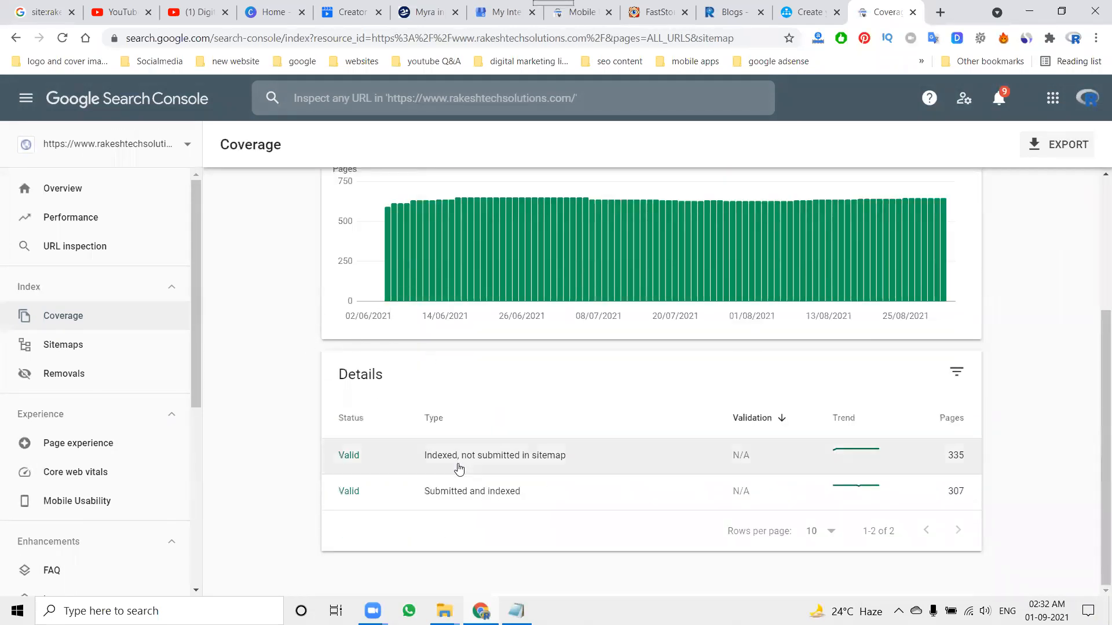
mouse_move(488, 472)
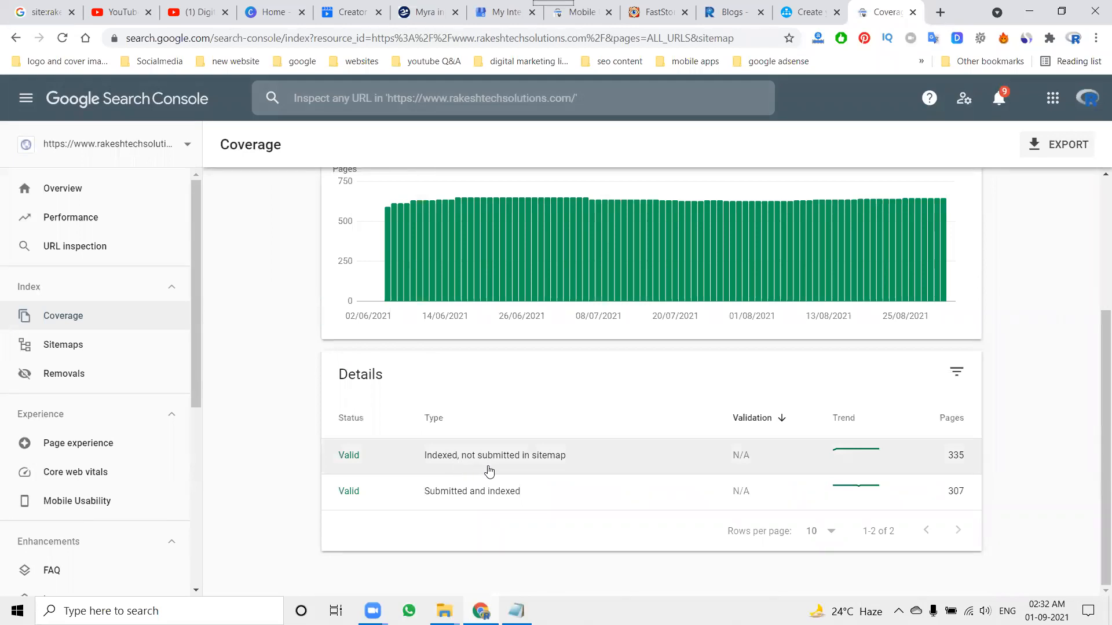
mouse_move(952, 464)
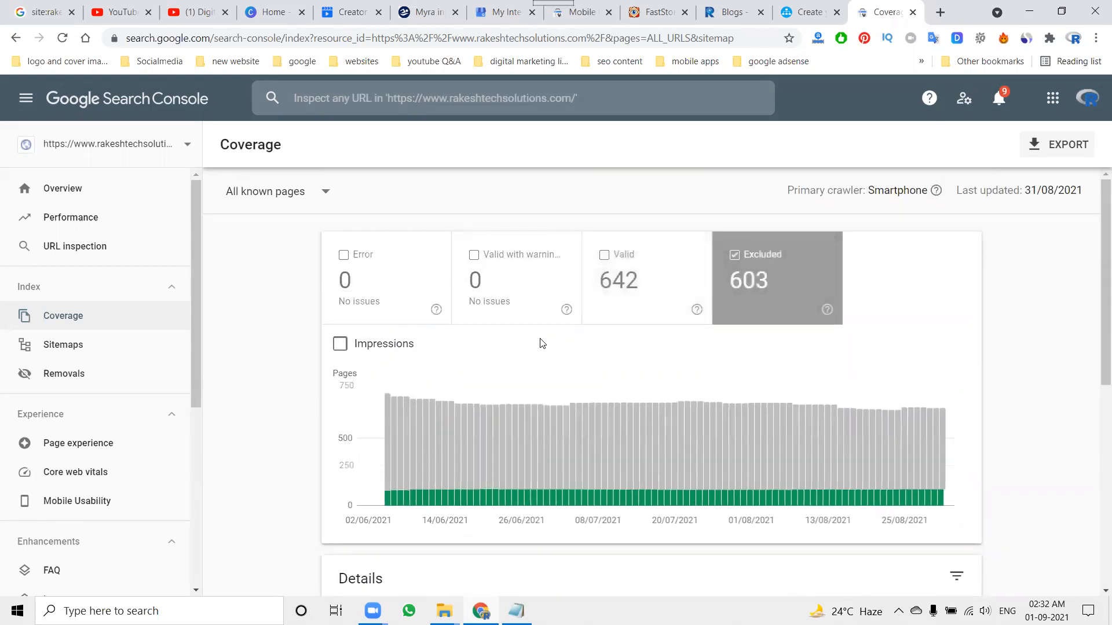
scroll("down", 3)
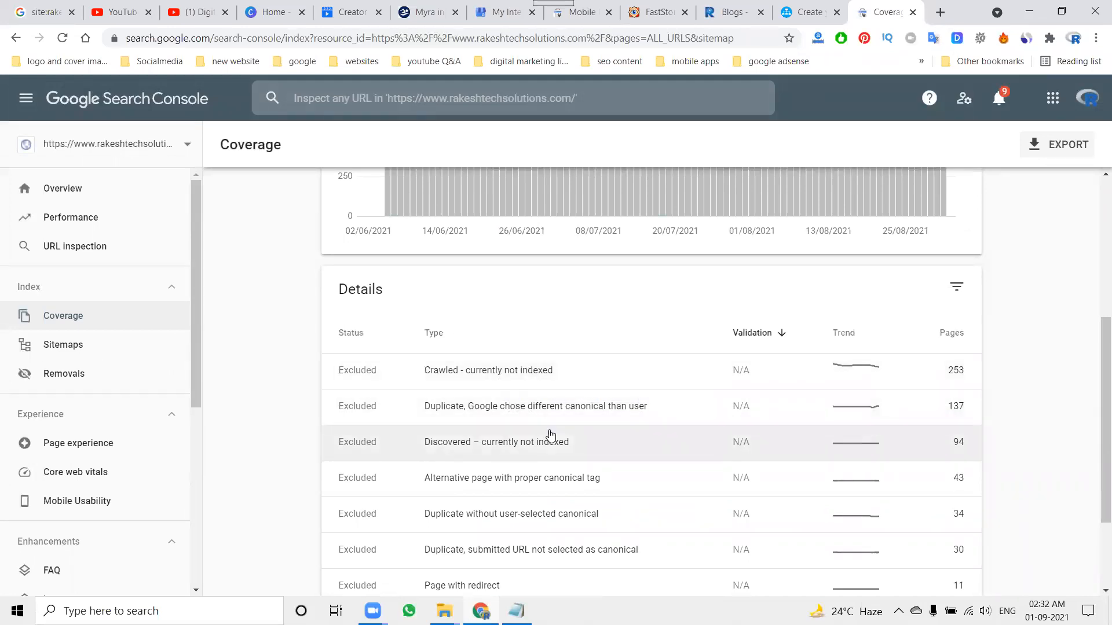
scroll("down", 3)
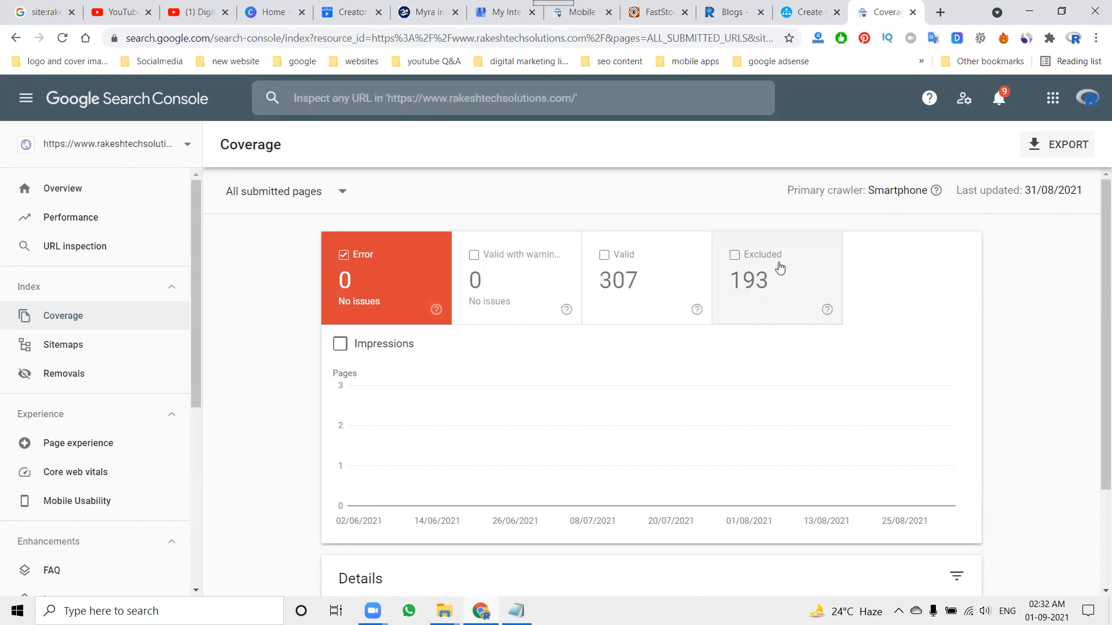
scroll("down", 3)
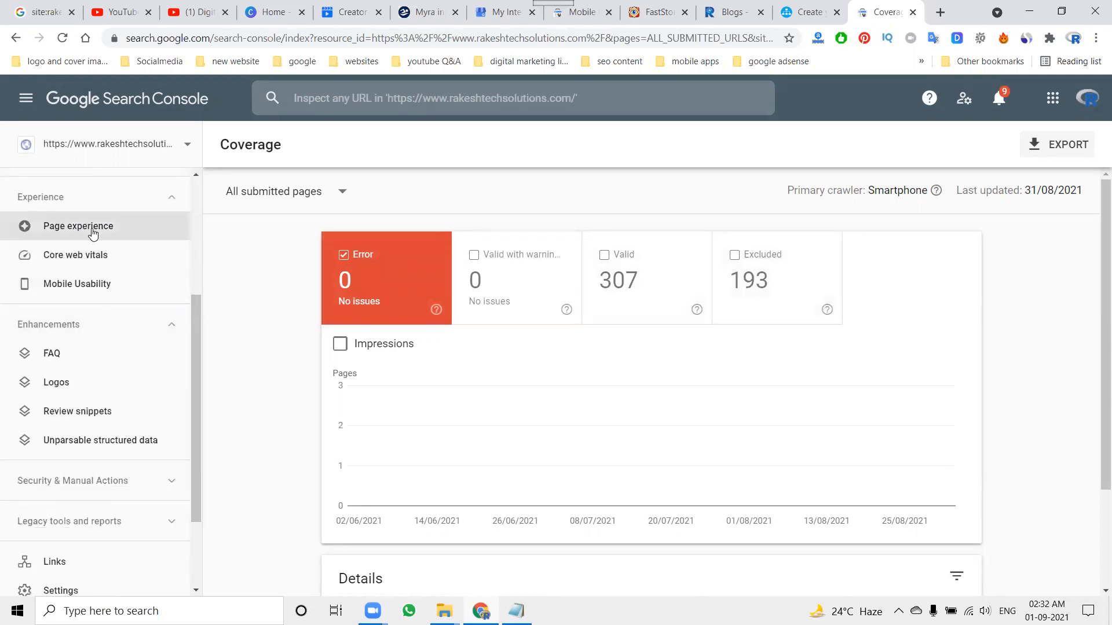
- Review the Page experience and Mobile Usability reports: 20 error pages and 31 valid pages
left_click(77, 226)
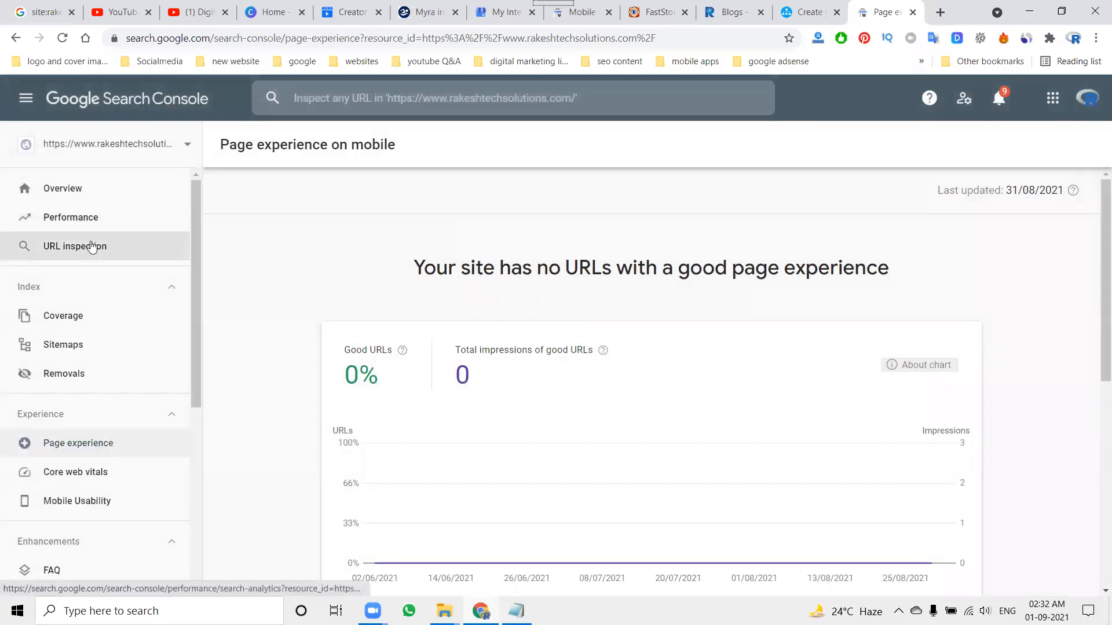
scroll("down", 3)
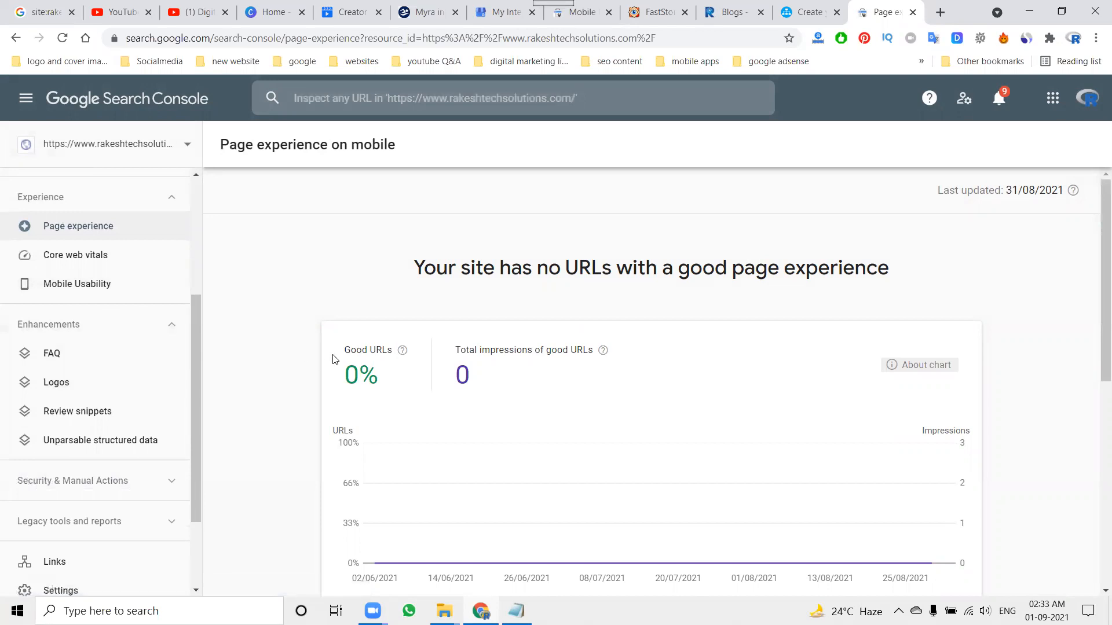
scroll("down", 3)
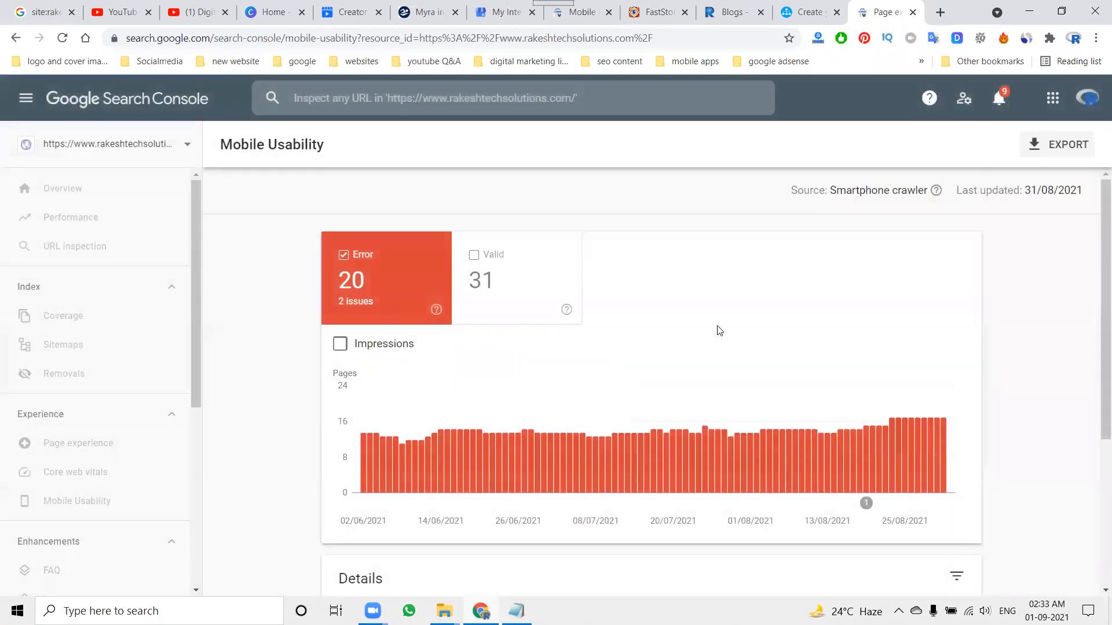
scroll("down", 3)
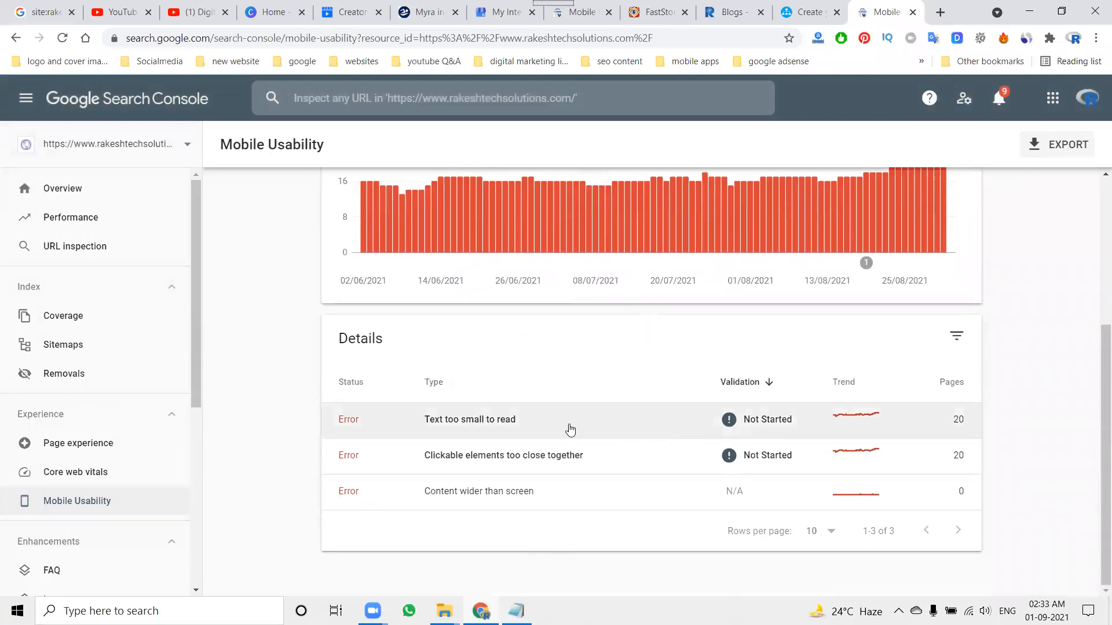
scroll("up", 3)
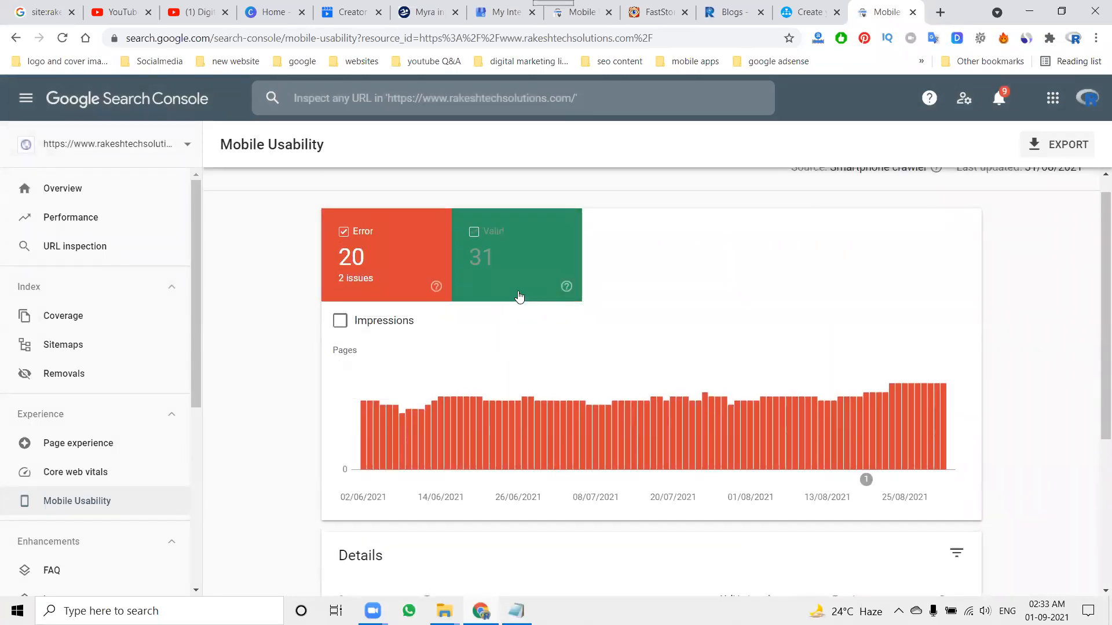
scroll("down", 3)
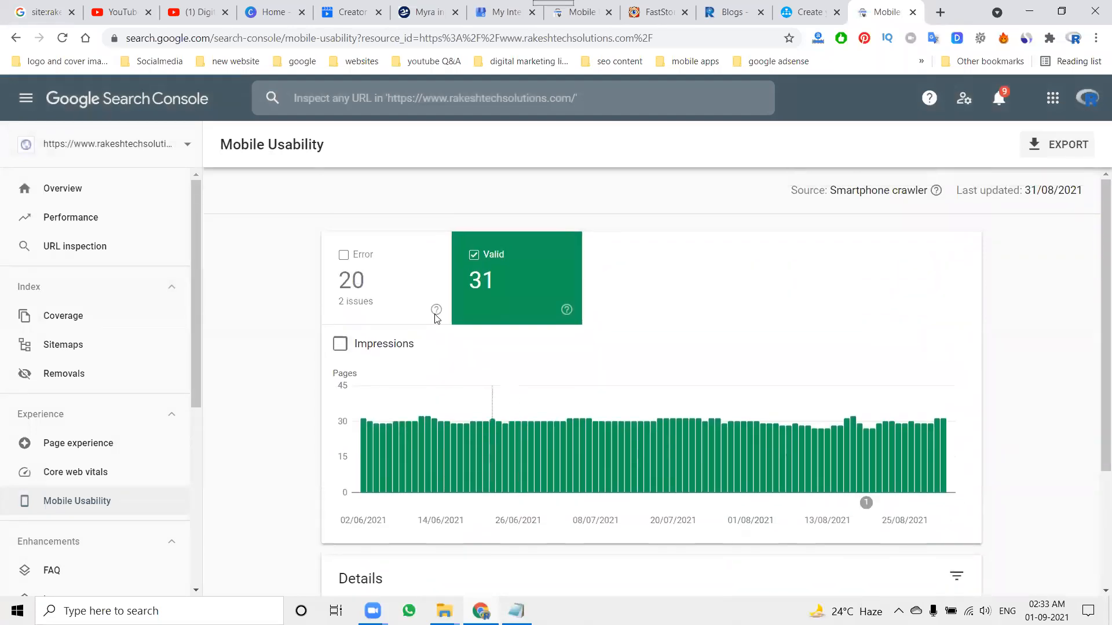
left_click(343, 254)
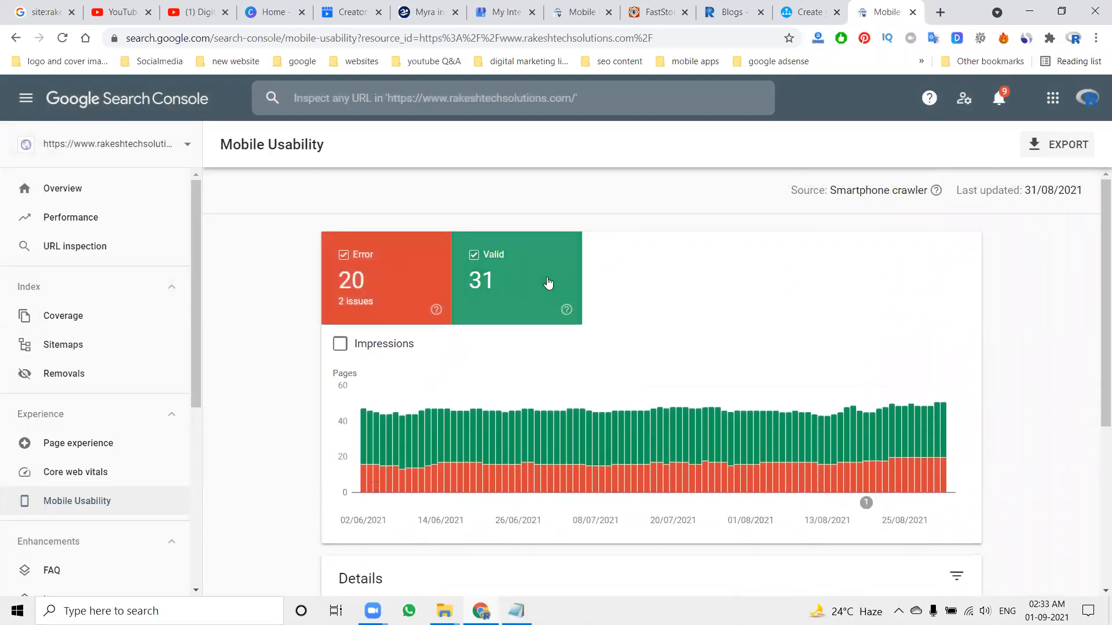
scroll("down", 3)
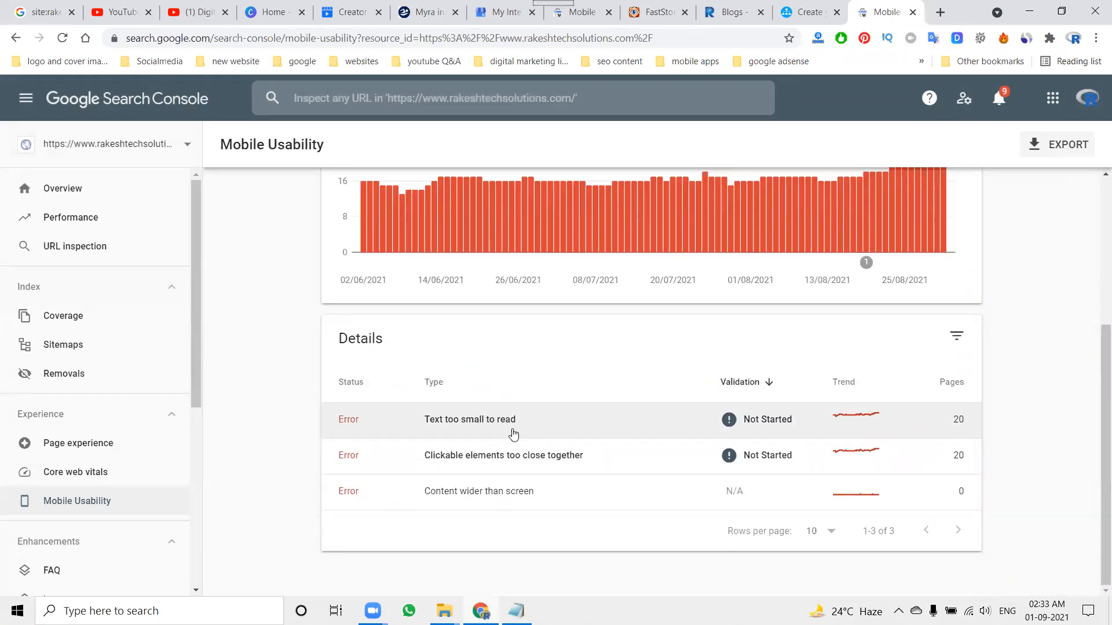
mouse_move(522, 471)
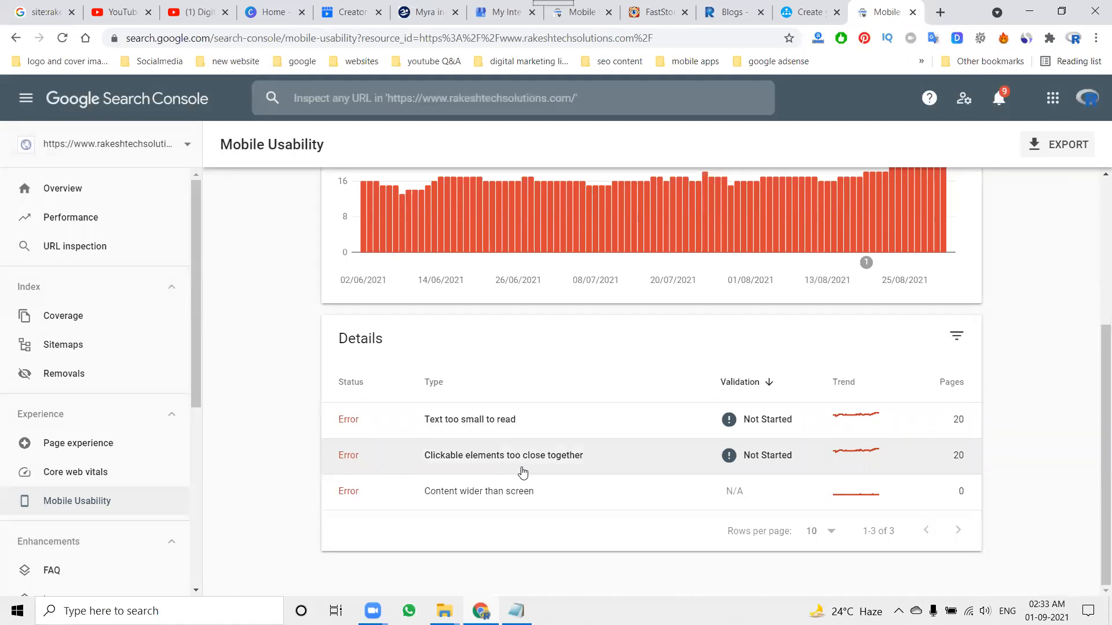
scroll("down", 3)
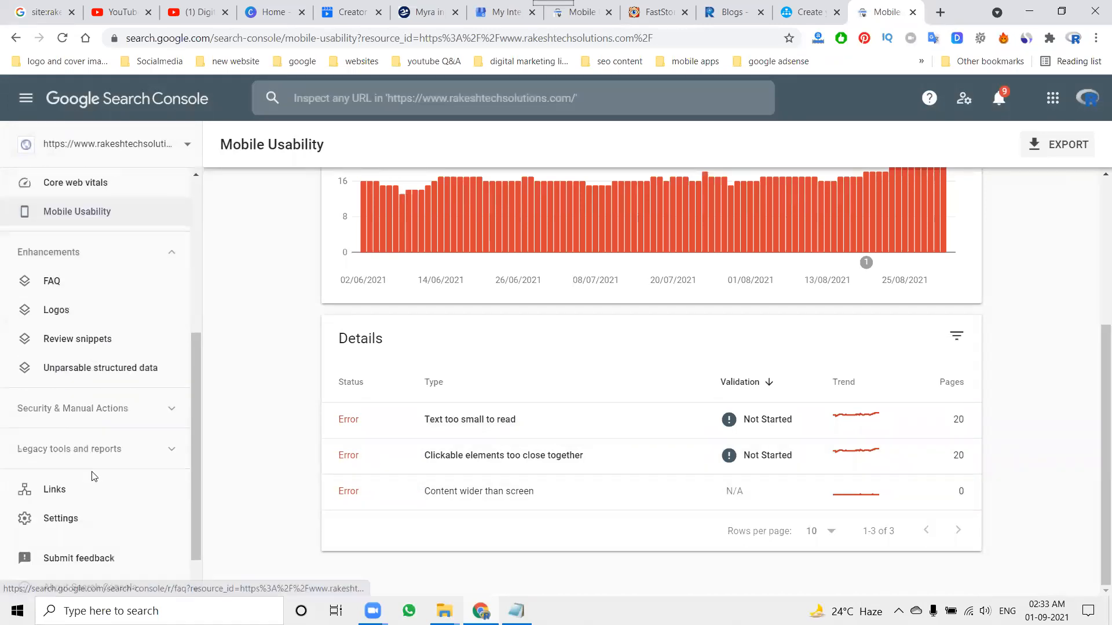
- Review the Links report's external and internal links lists, then return to the site: search tab
left_click(54, 488)
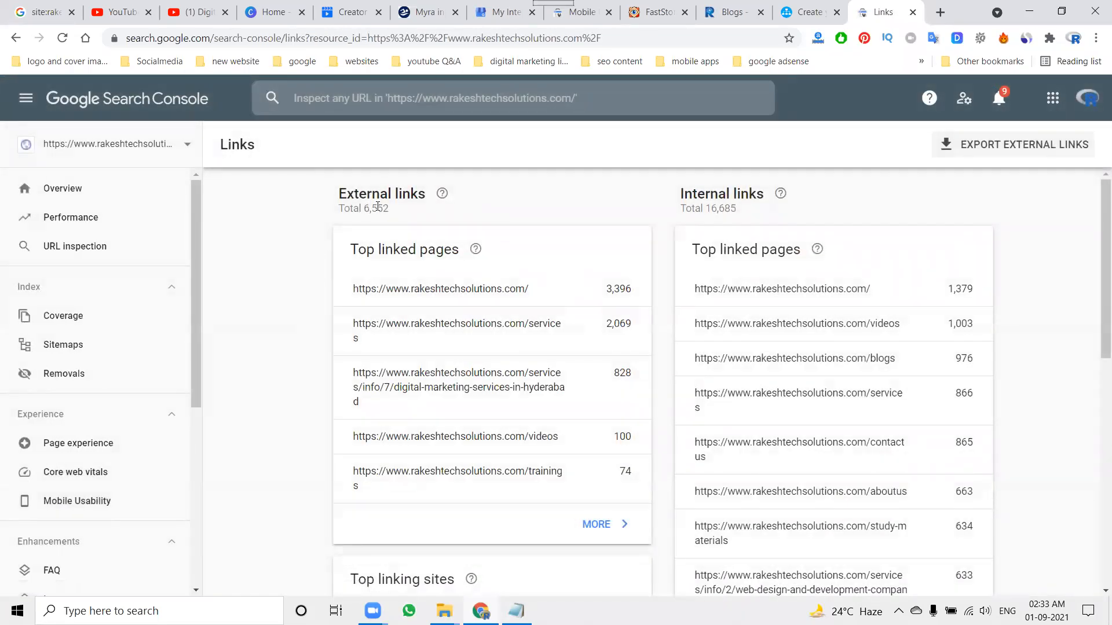
scroll("down", 3)
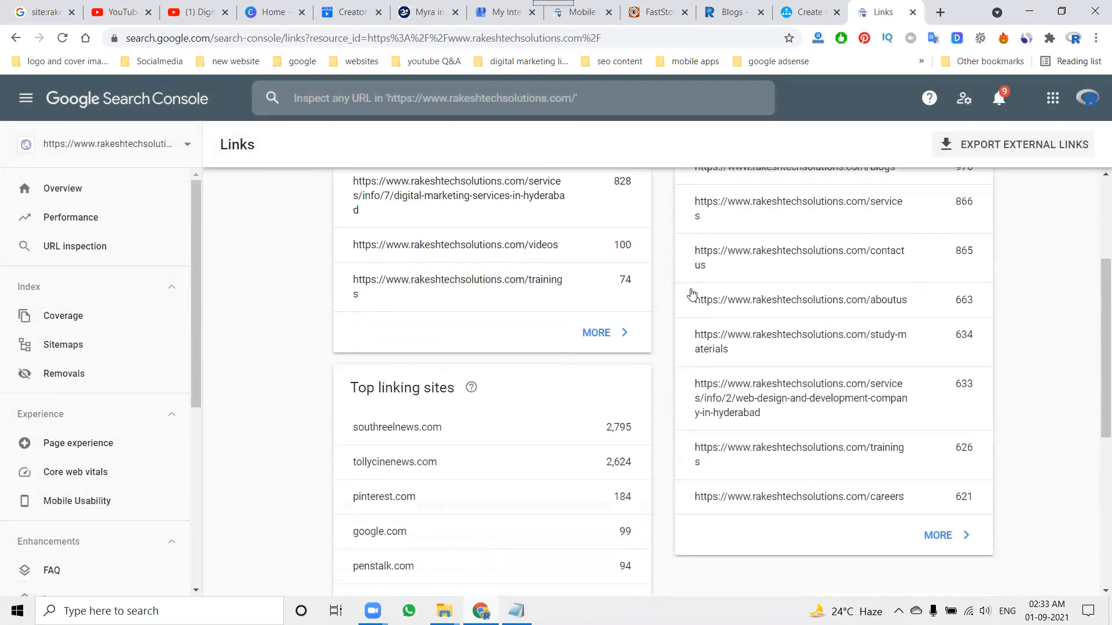
scroll("down", 3)
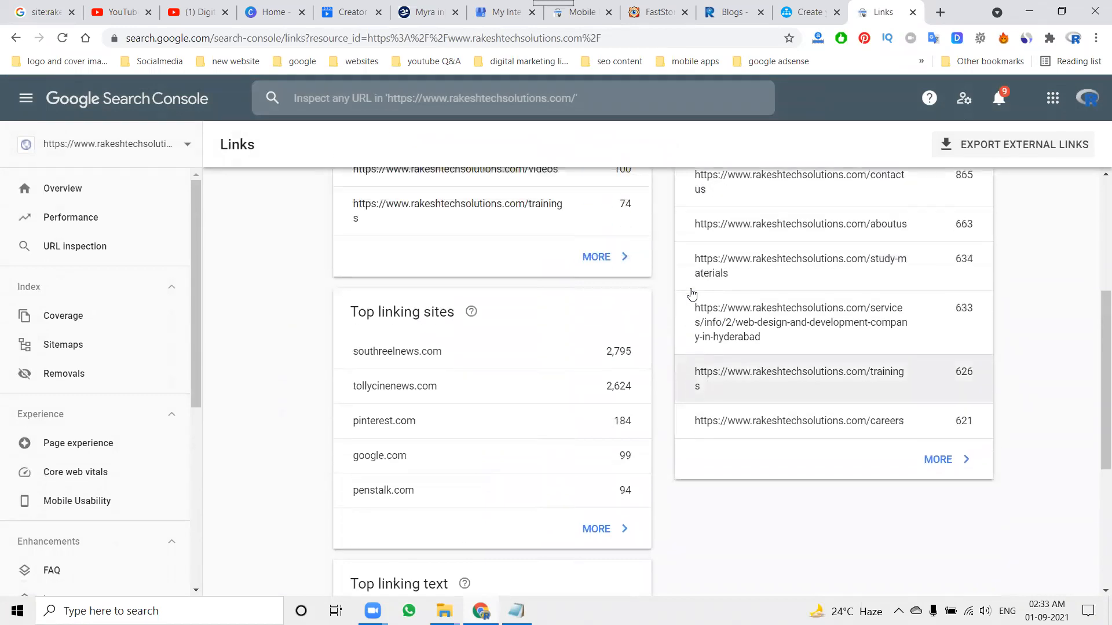
left_click(39, 12)
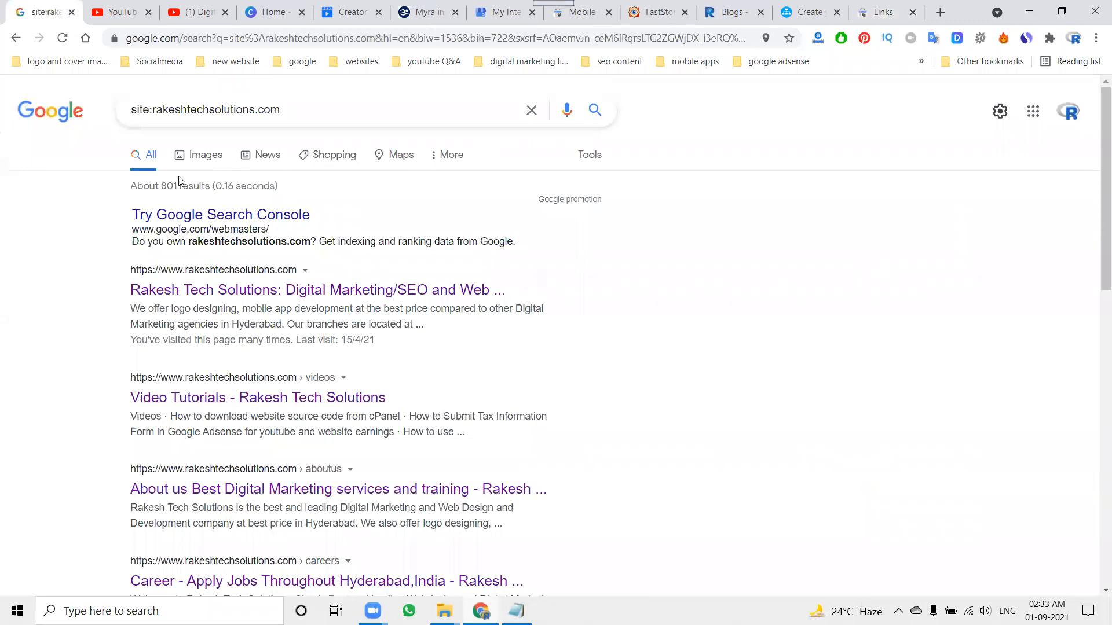
mouse_move(165, 186)
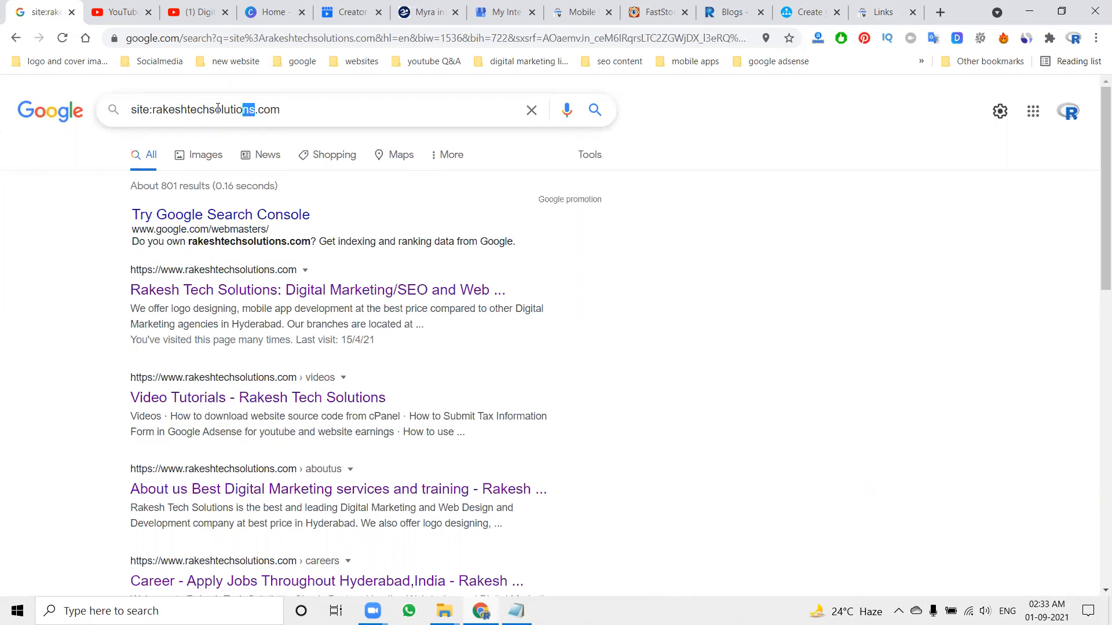
- Change the site: search domain from rakeshtechsolutions.com to flipkart.com
double_click(202, 109)
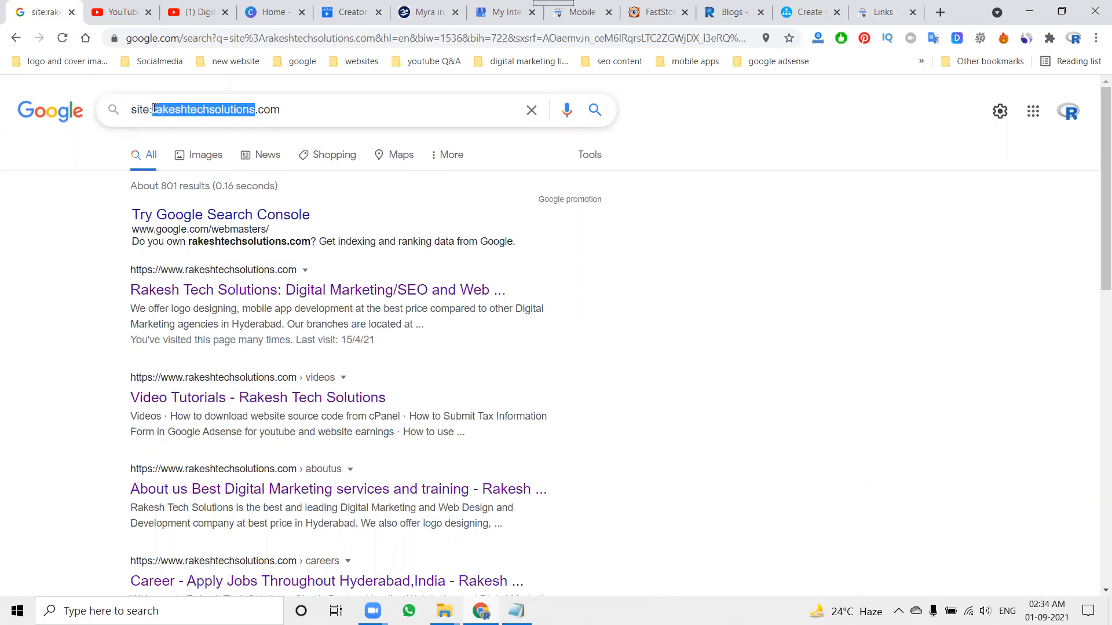
type("lipkart.com")
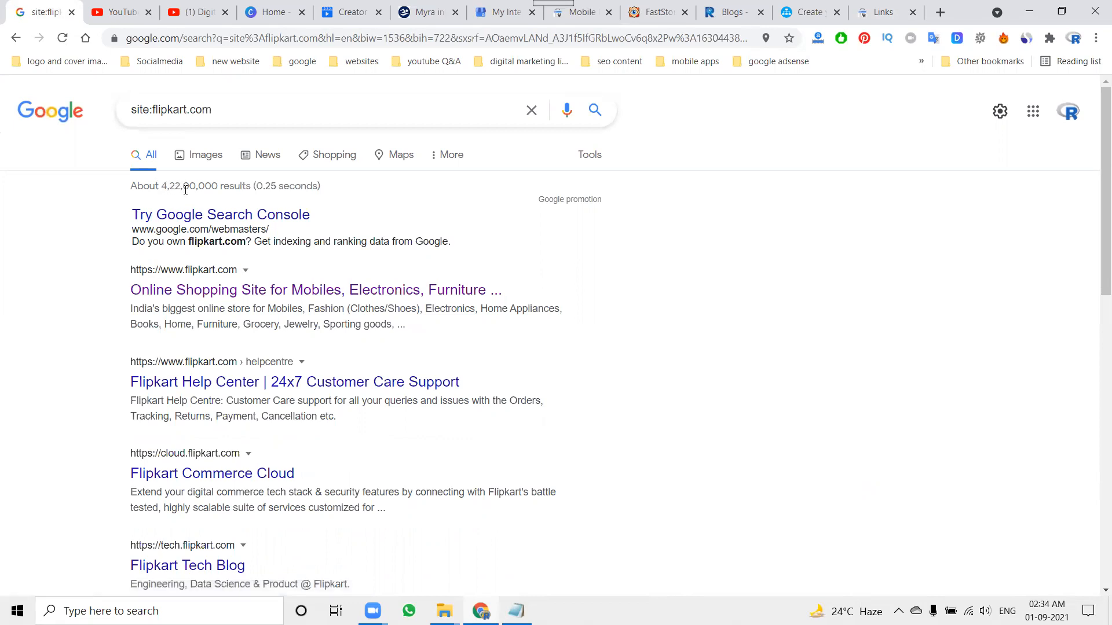
- View the site:flipkart.com results count and jump to results page 14
scroll("down", 3)
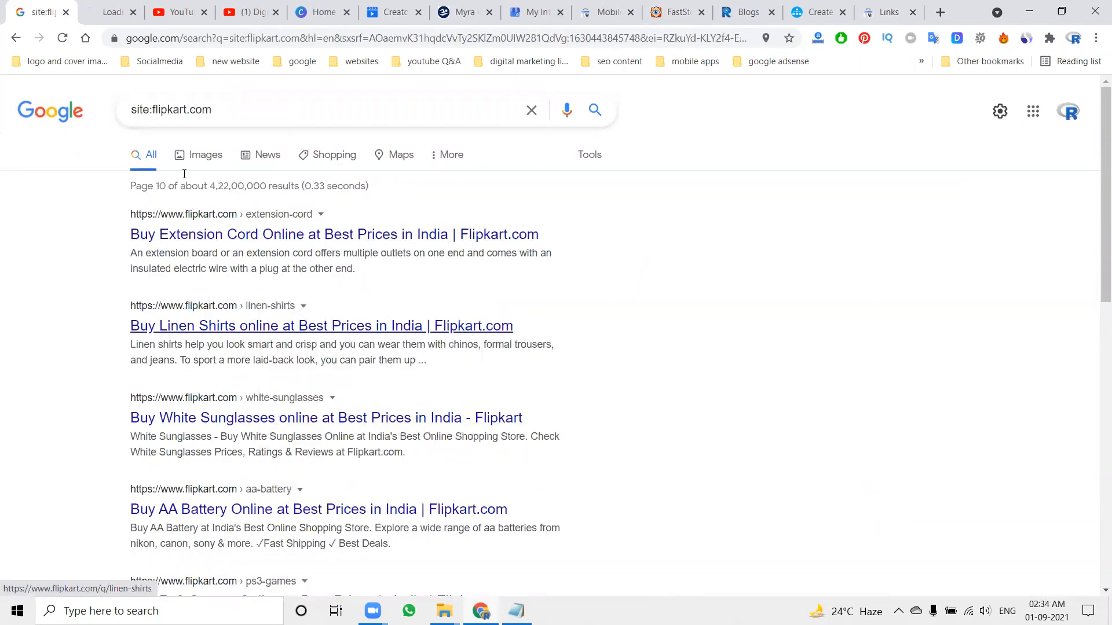
left_click(317, 510)
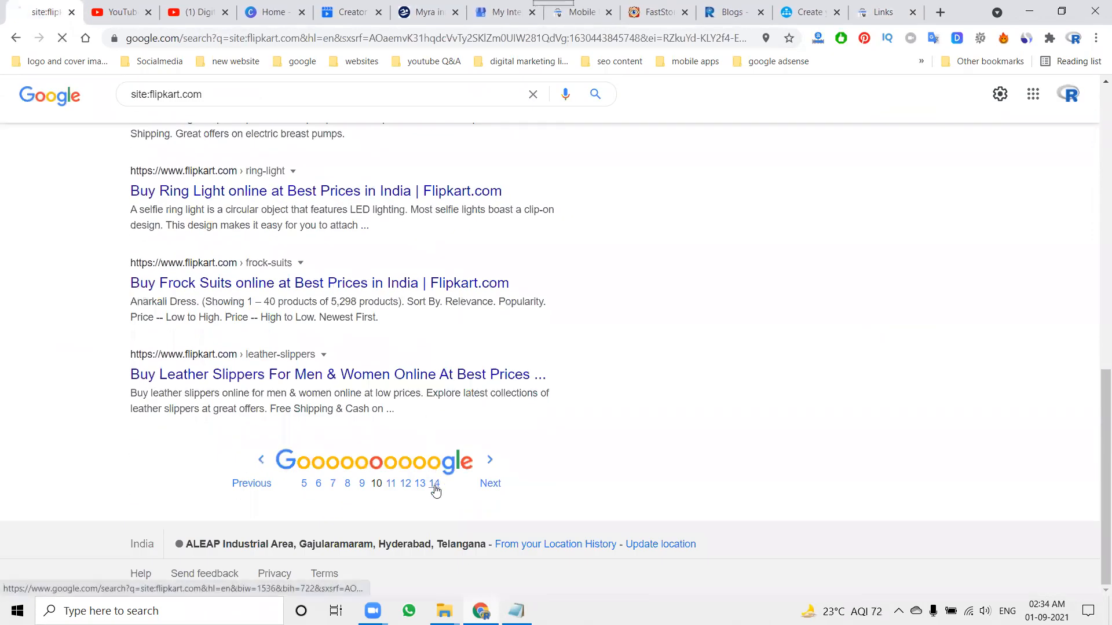
left_click(436, 483)
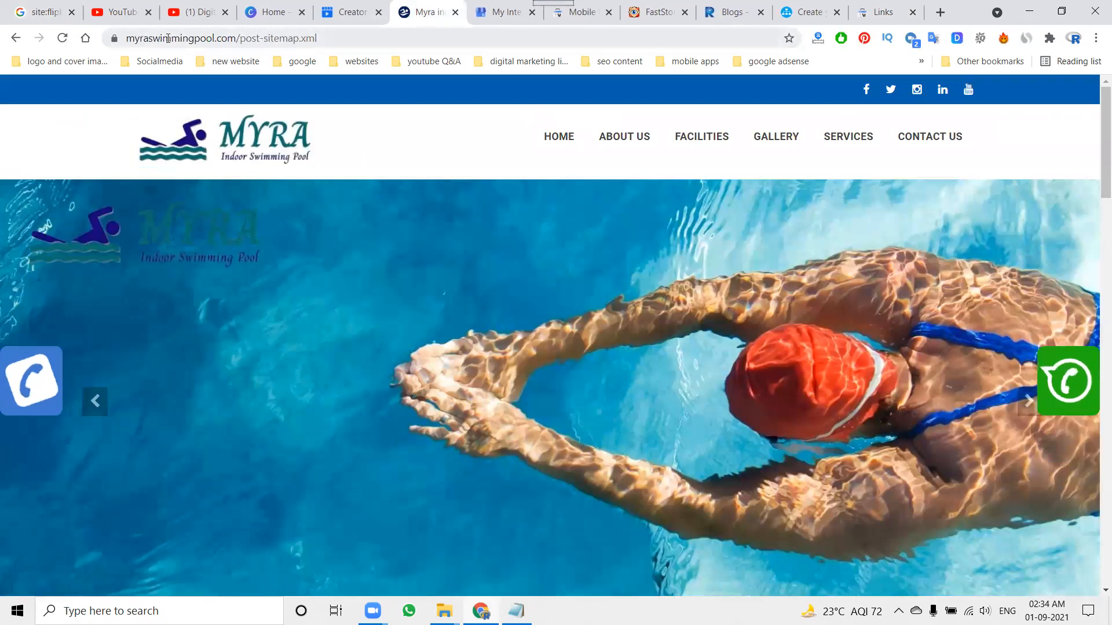
- Search site:myraswimmingpool.com and review the 6 indexed pages (home, facilities, services, gallery, contact, about)
left_click(39, 11)
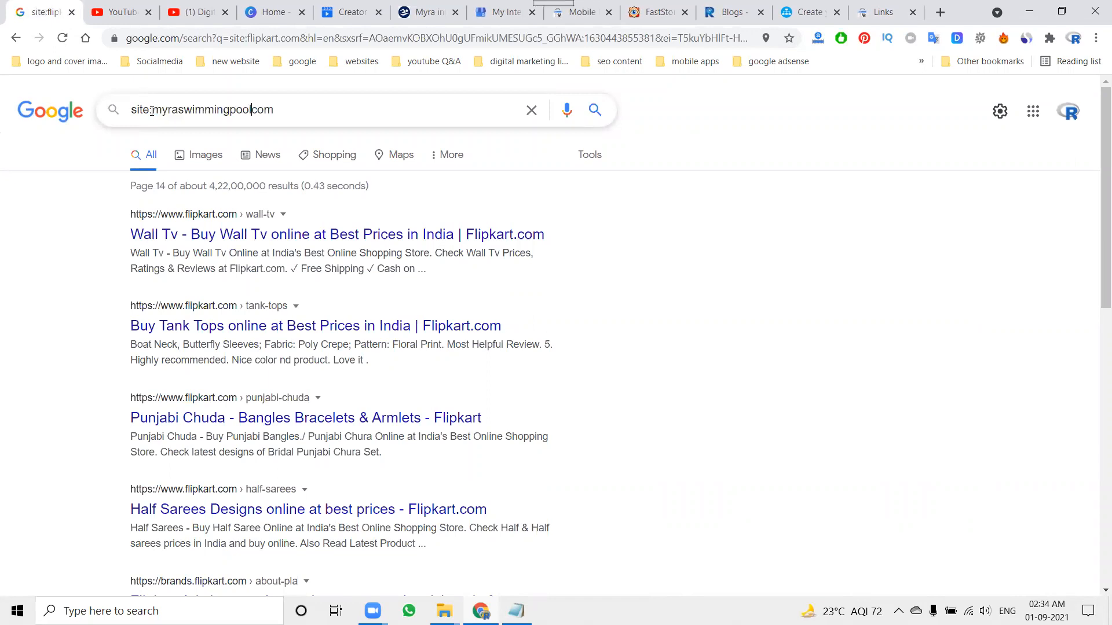
key("Enter")
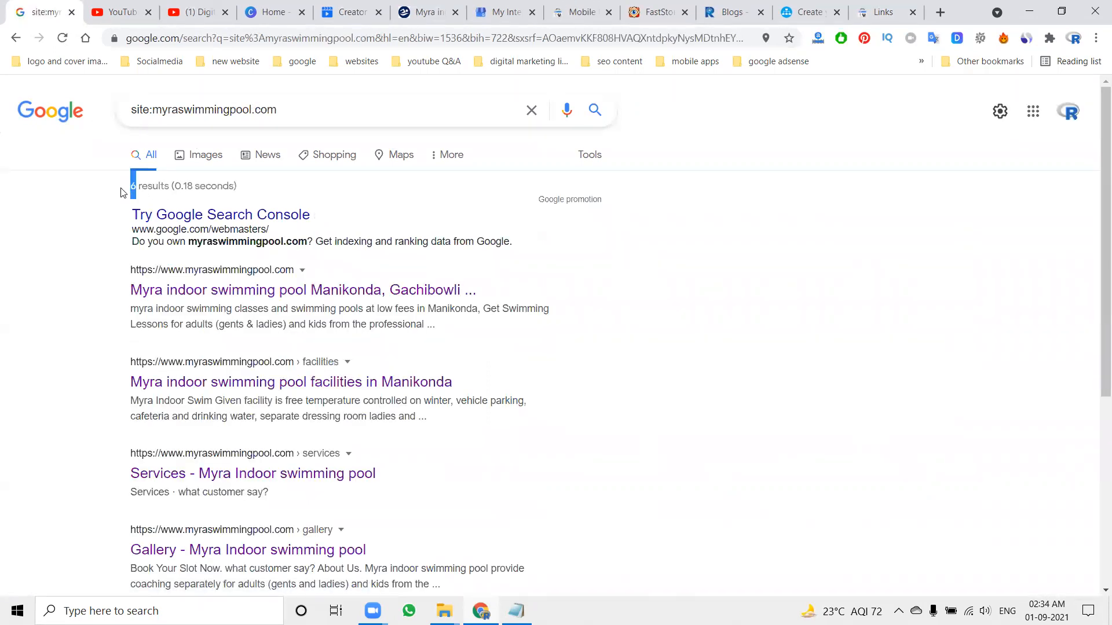
scroll("down", 3)
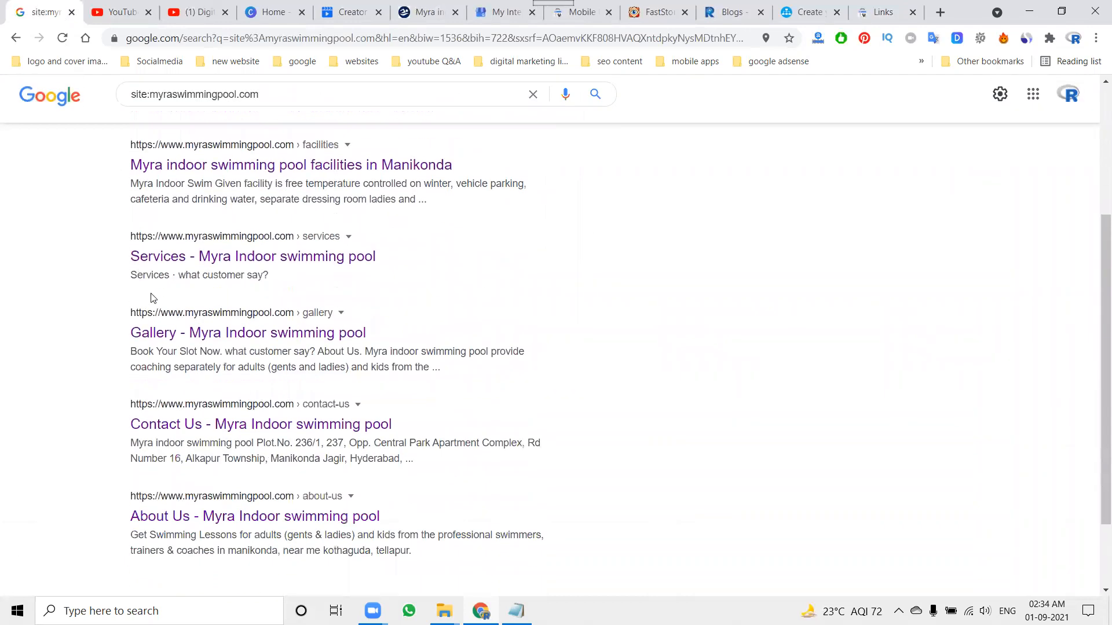
scroll("down", 3)
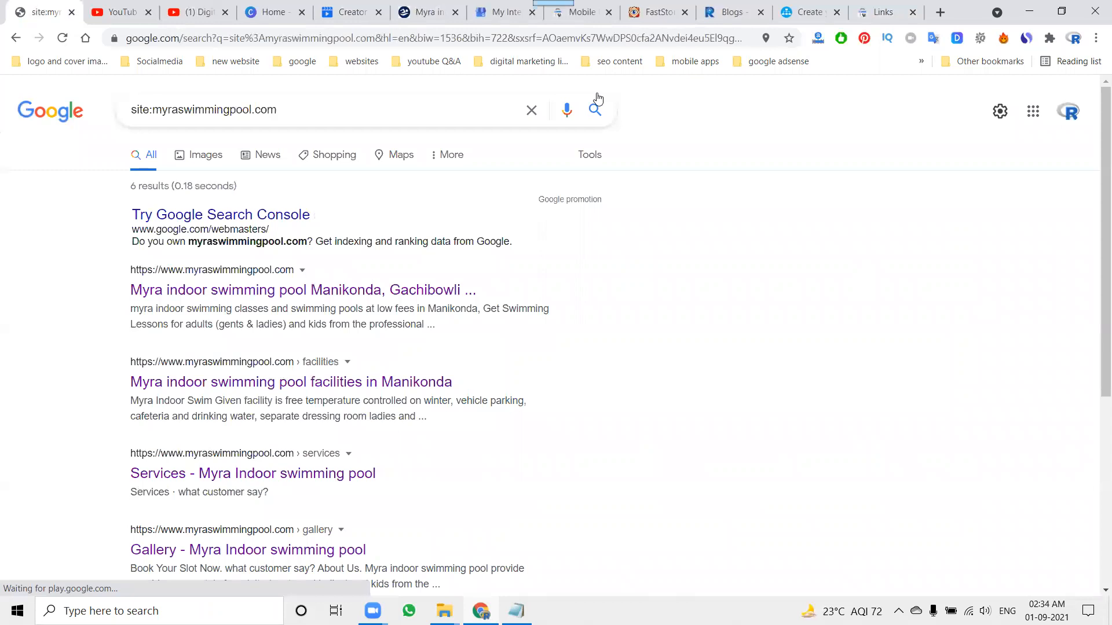
scroll("down", 3)
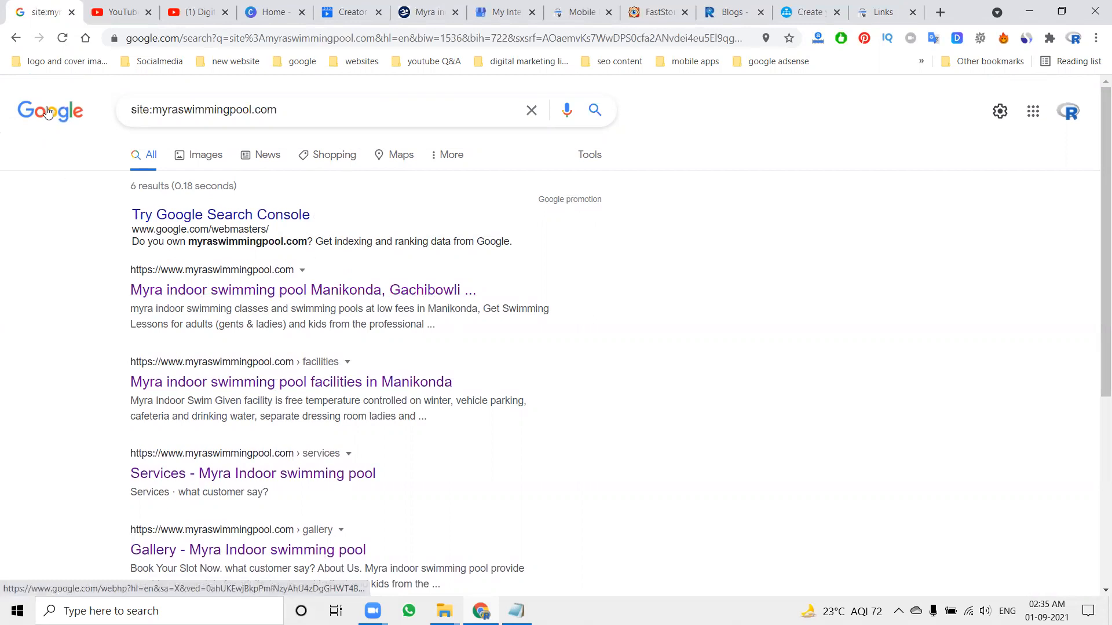
- Return to the Google home page, then show the Digital Rakesh YouTube channel's Videos page
left_click(50, 111)
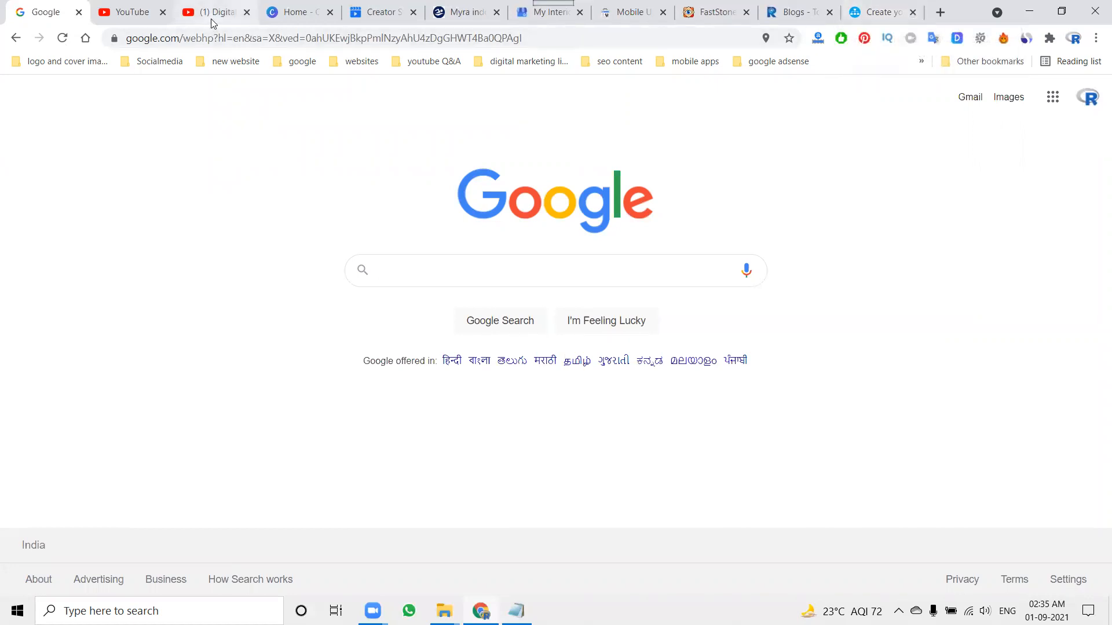
left_click(213, 12)
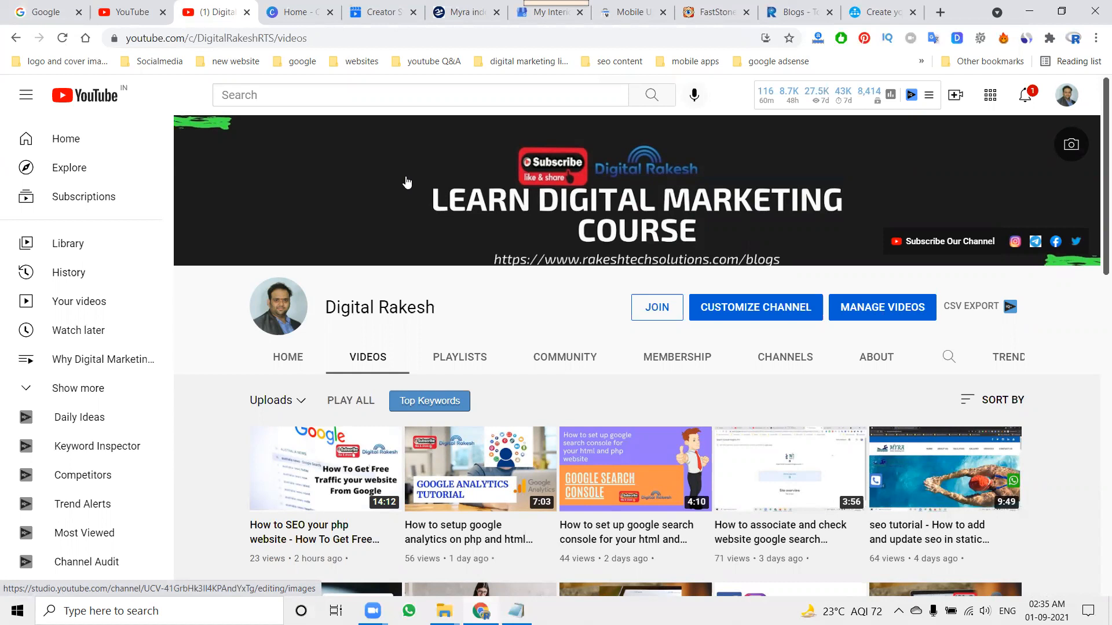
mouse_move(654, 577)
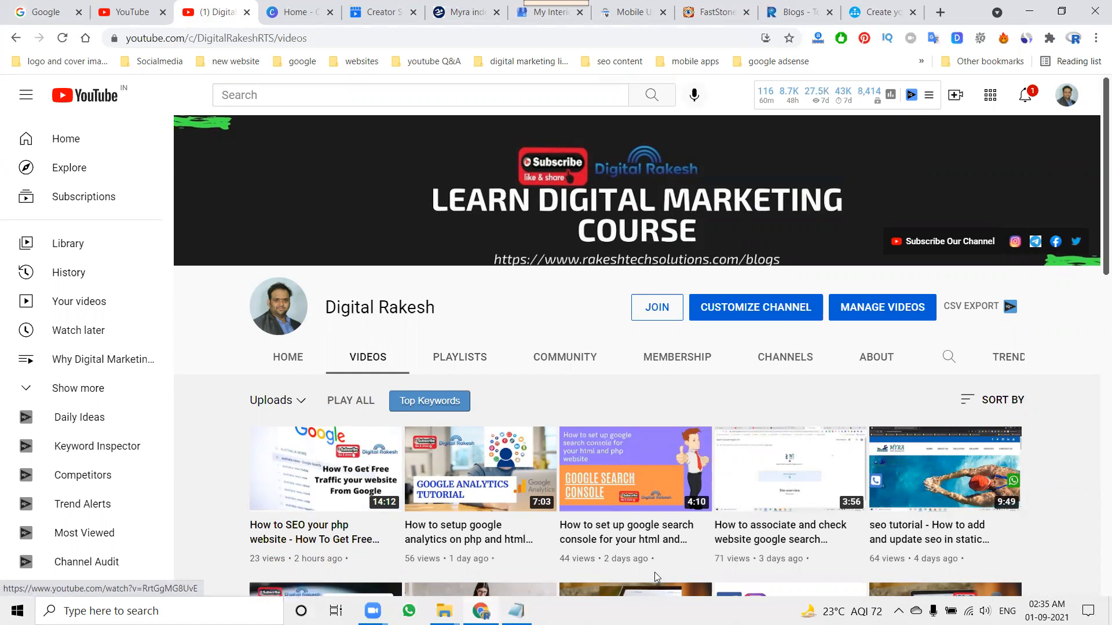